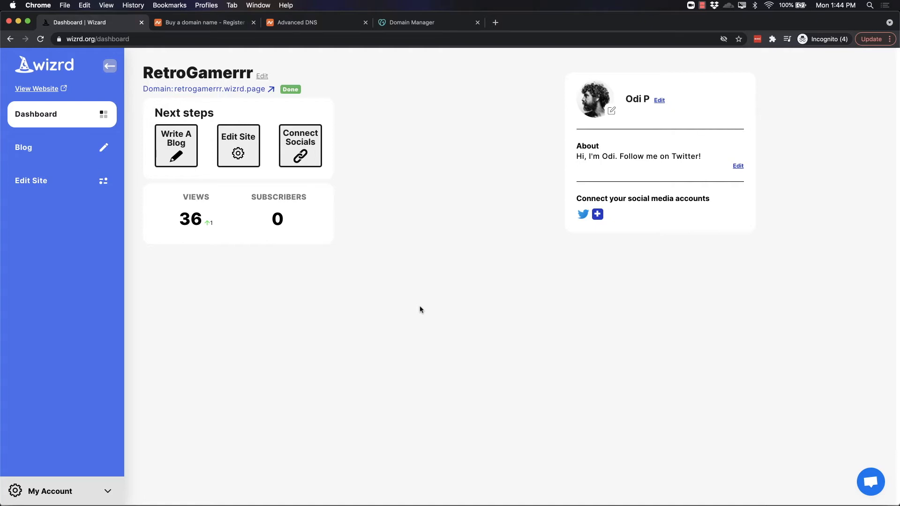
mouse_move(424, 284)
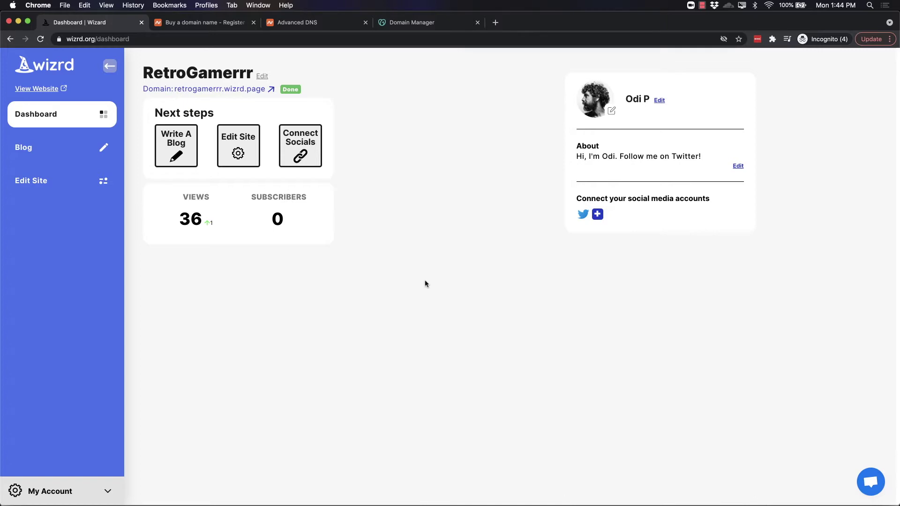
mouse_move(363, 106)
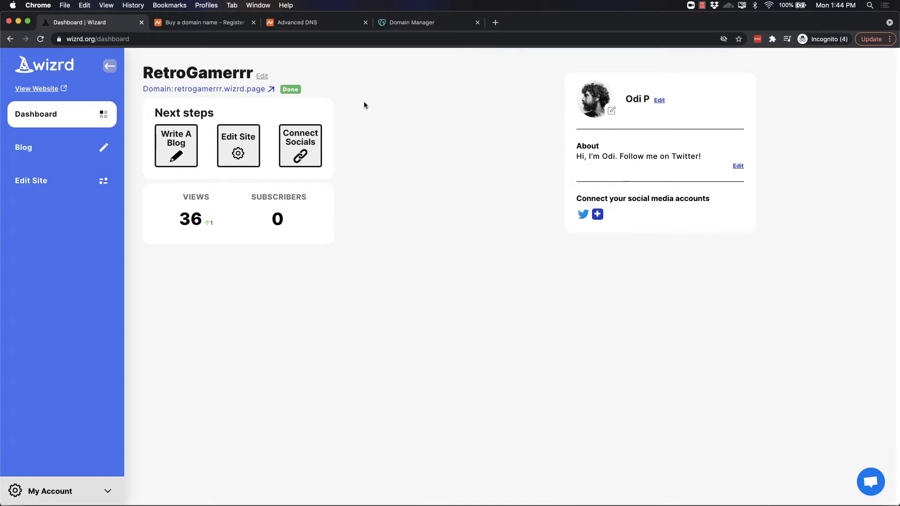
Open the site's Domain settings and start a custom domain to view A record instructions
click(204, 23)
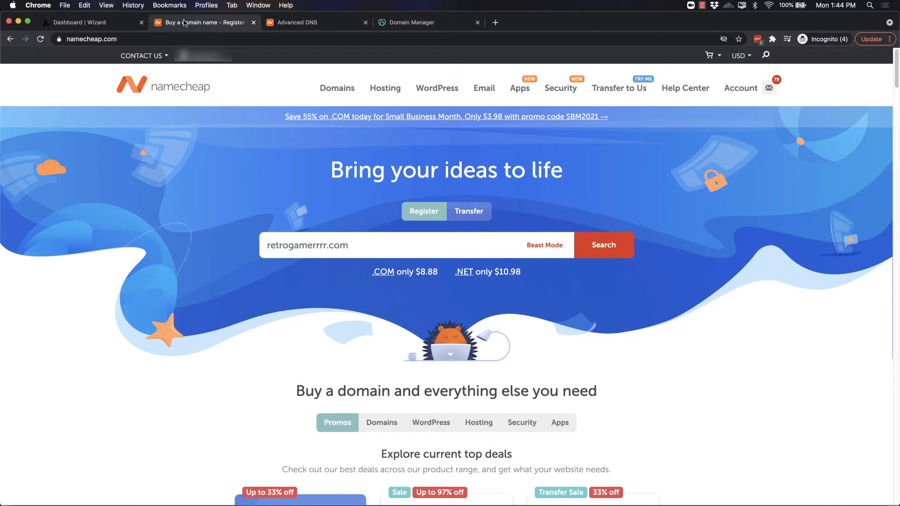
click(89, 23)
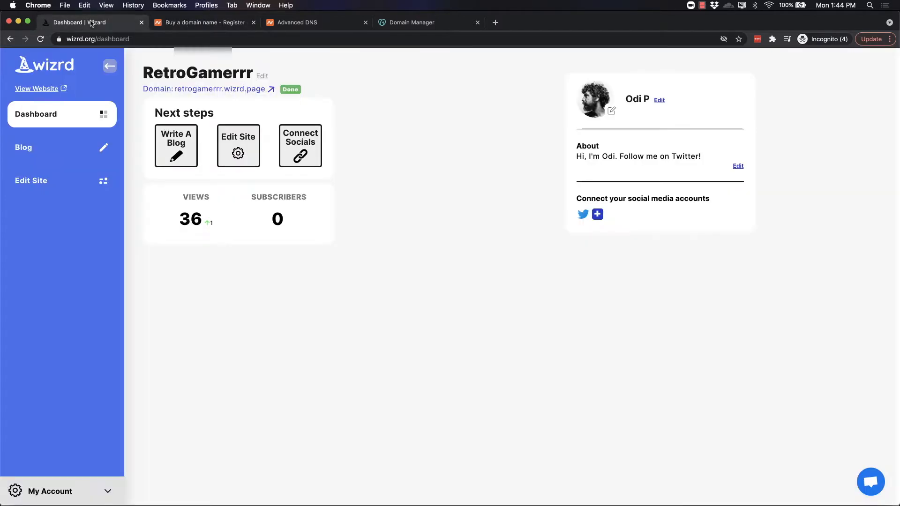
mouse_move(394, 265)
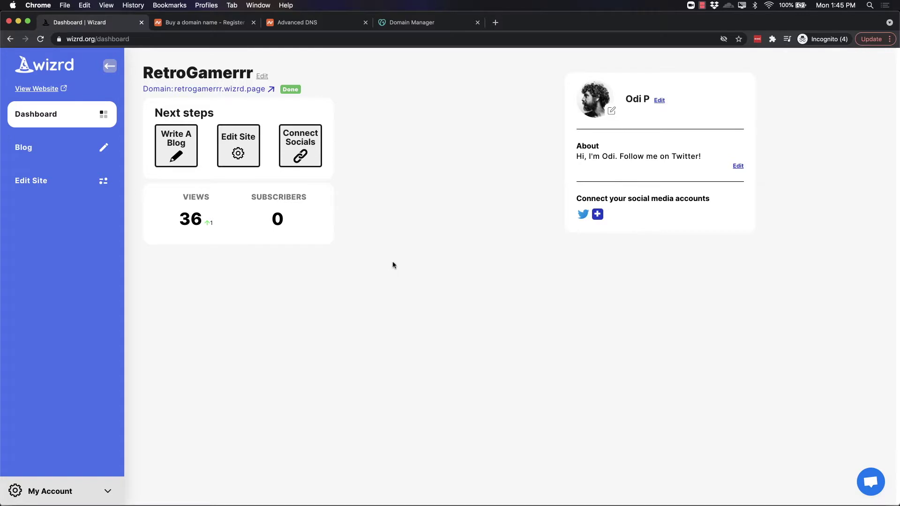
mouse_move(134, 426)
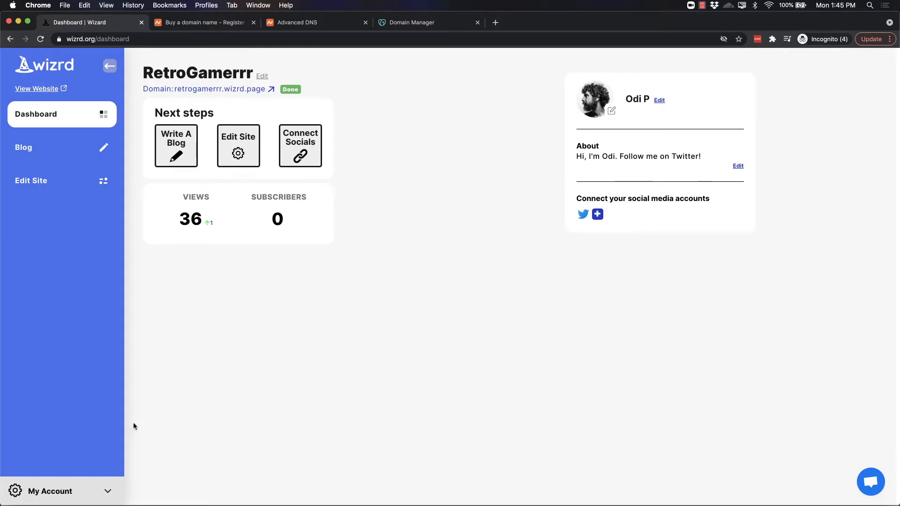
click(51, 491)
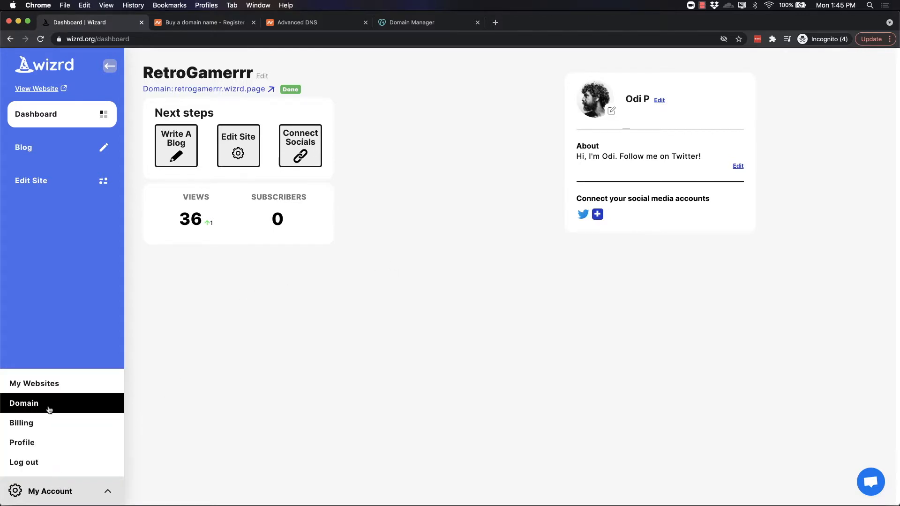
click(24, 403)
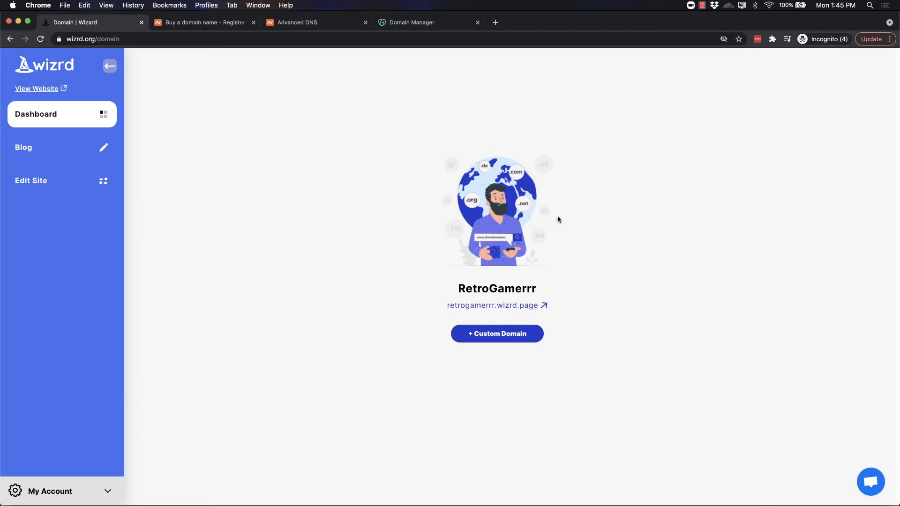
mouse_move(496, 333)
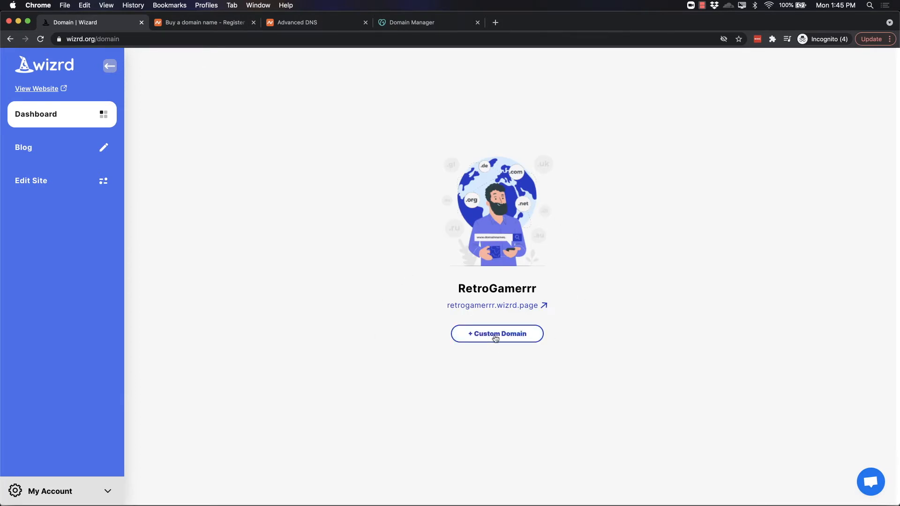
click(496, 333)
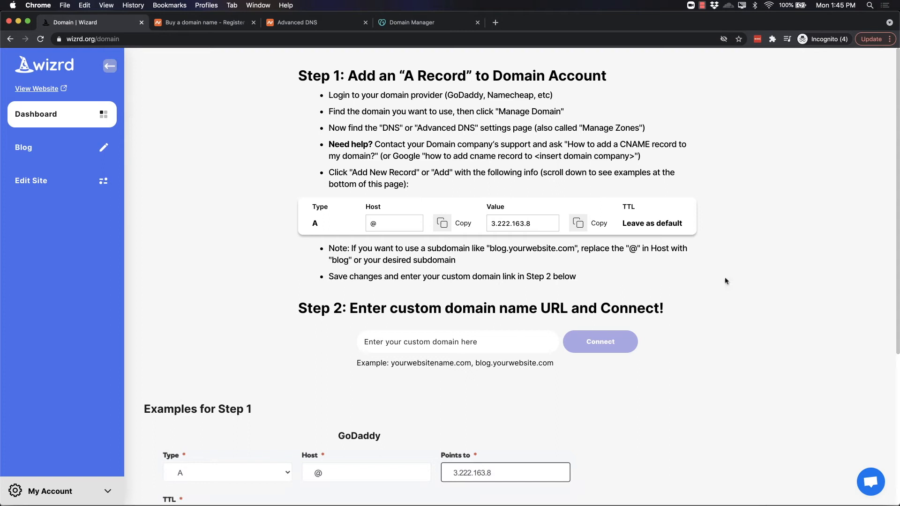
mouse_move(716, 279)
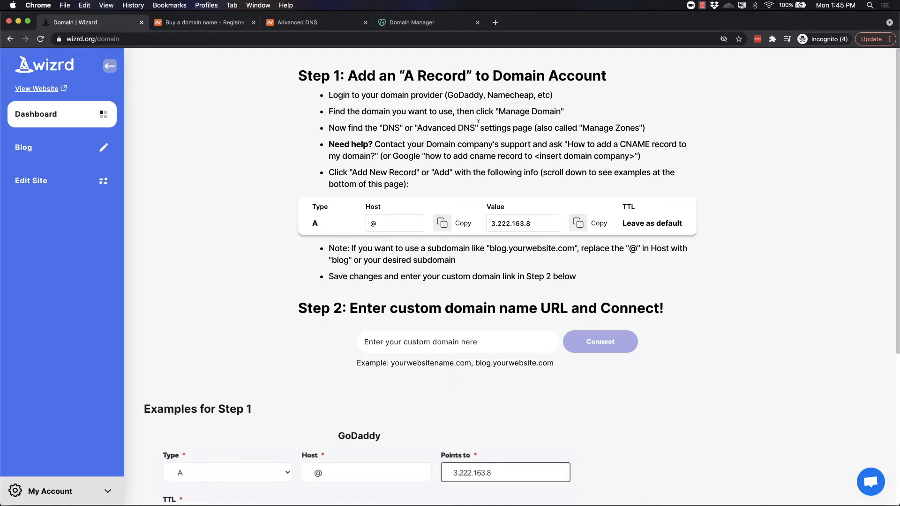
mouse_move(279, 60)
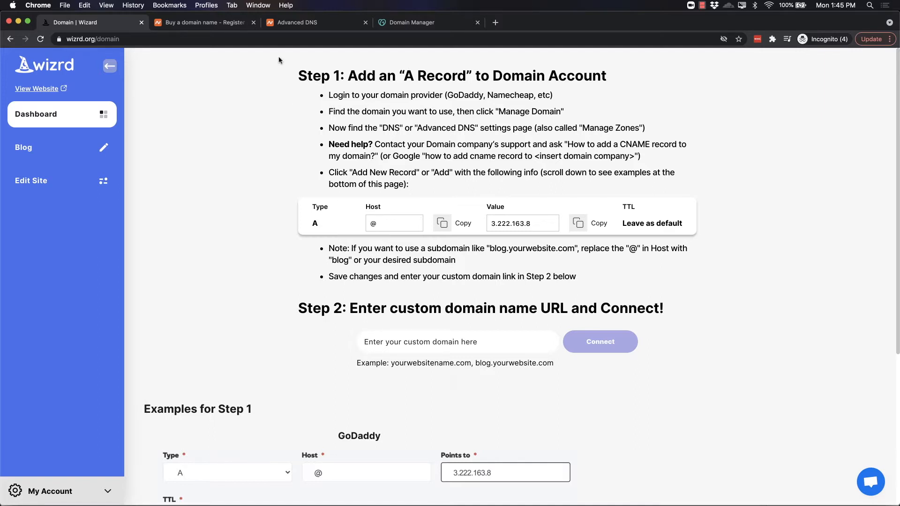
mouse_move(298, 23)
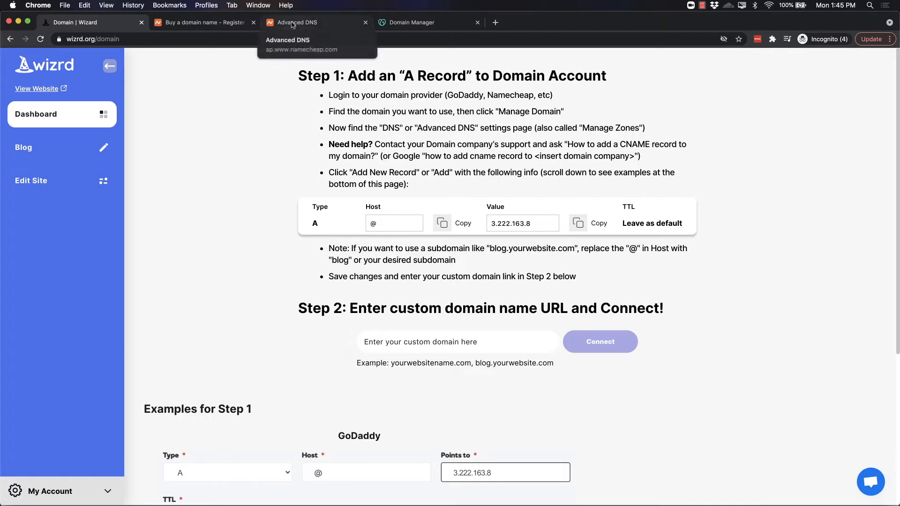
mouse_move(263, 141)
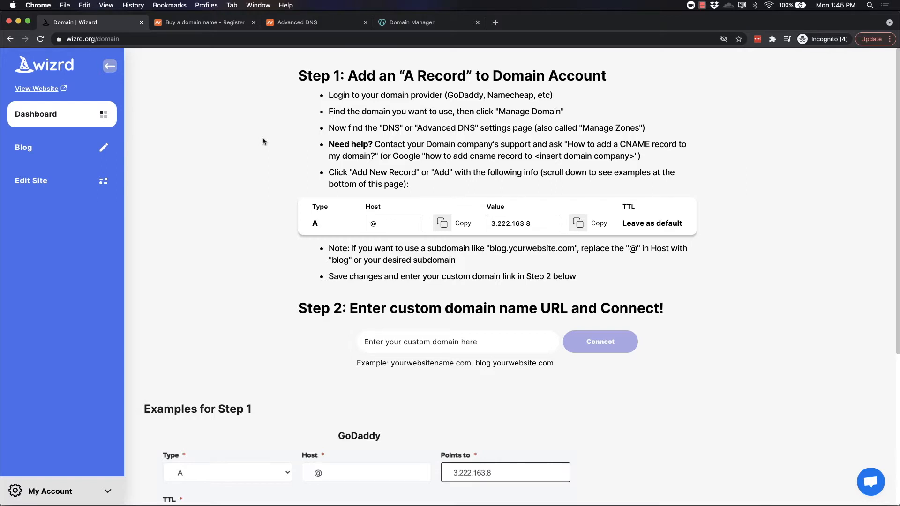
Manage retrogamerrr.com in Namecheap and open its empty Advanced DNS host records
click(315, 23)
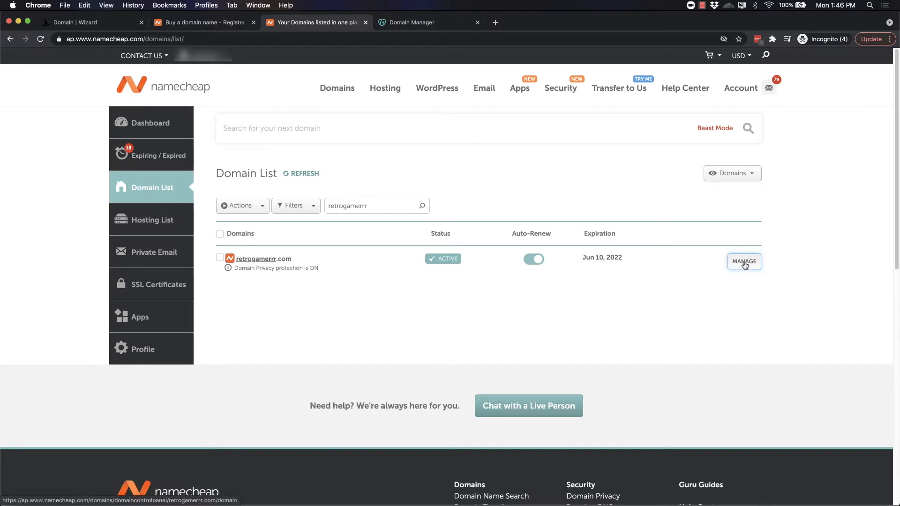
click(744, 261)
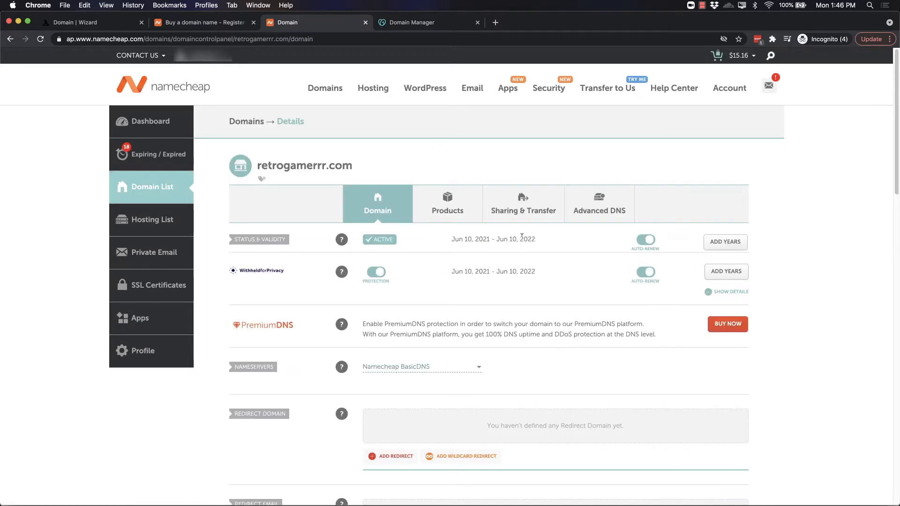
mouse_move(599, 210)
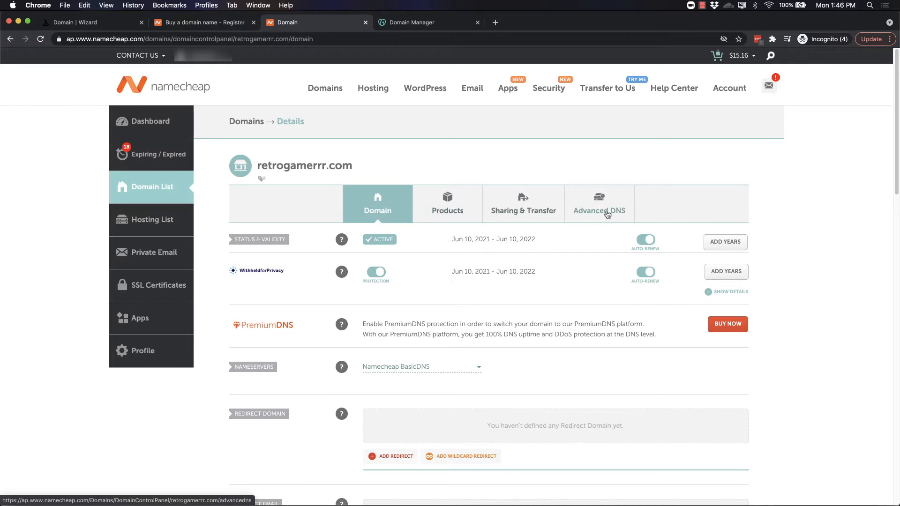
mouse_move(599, 212)
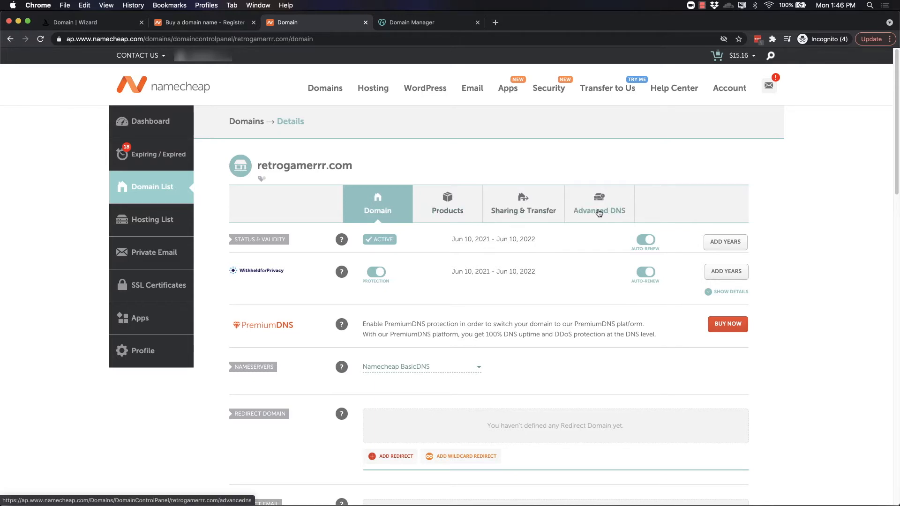
click(598, 203)
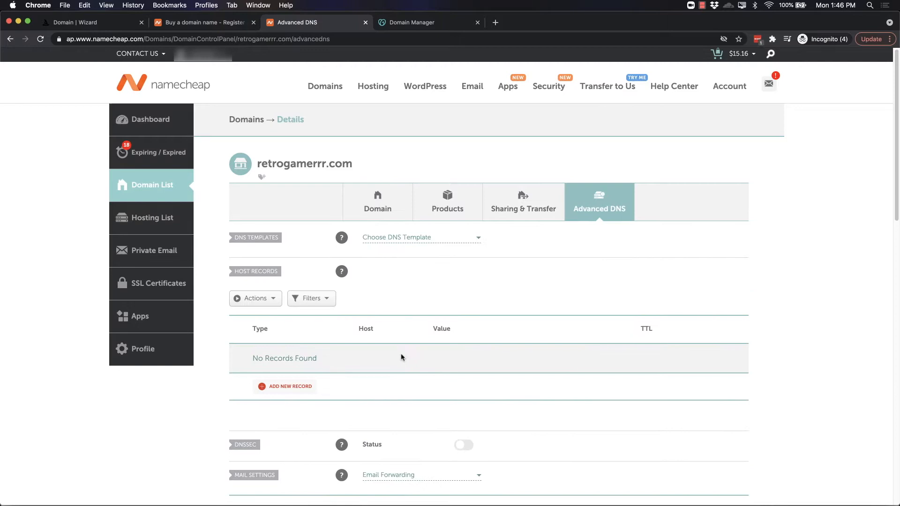
mouse_move(356, 394)
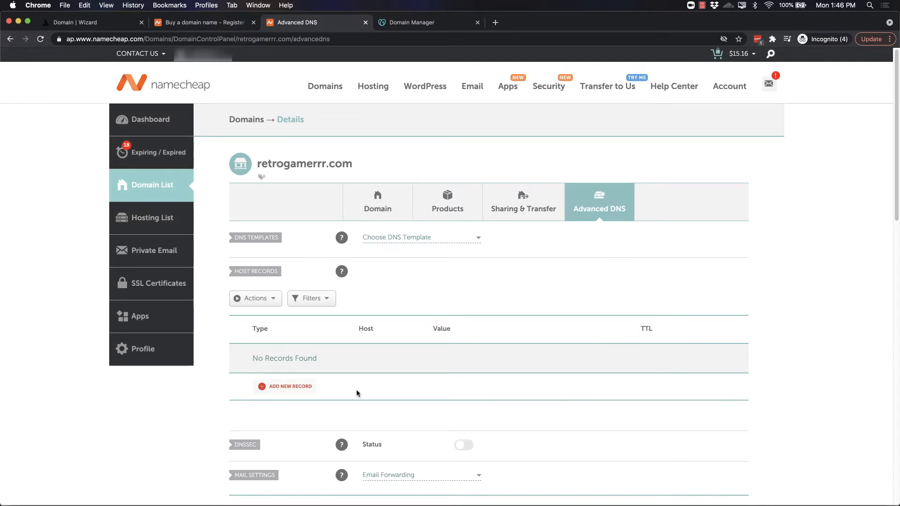
mouse_move(540, 386)
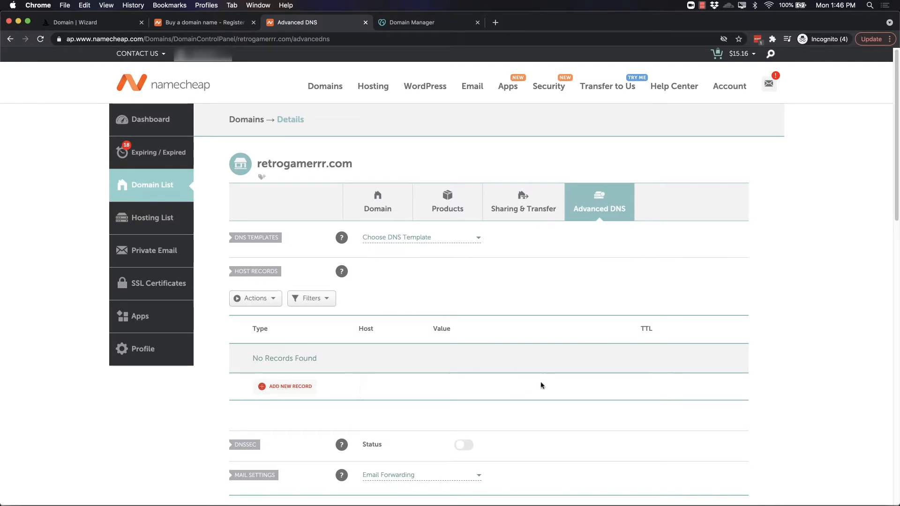
scroll(down, 3)
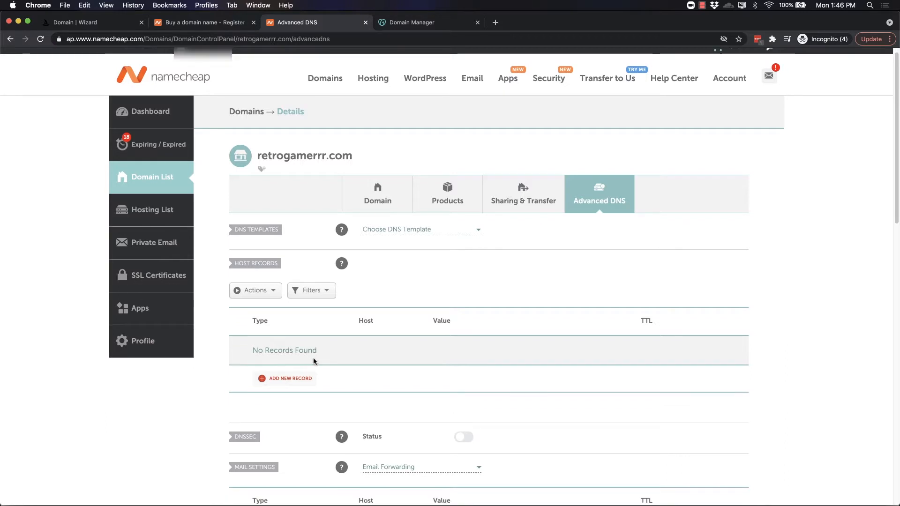
scroll(up, 3)
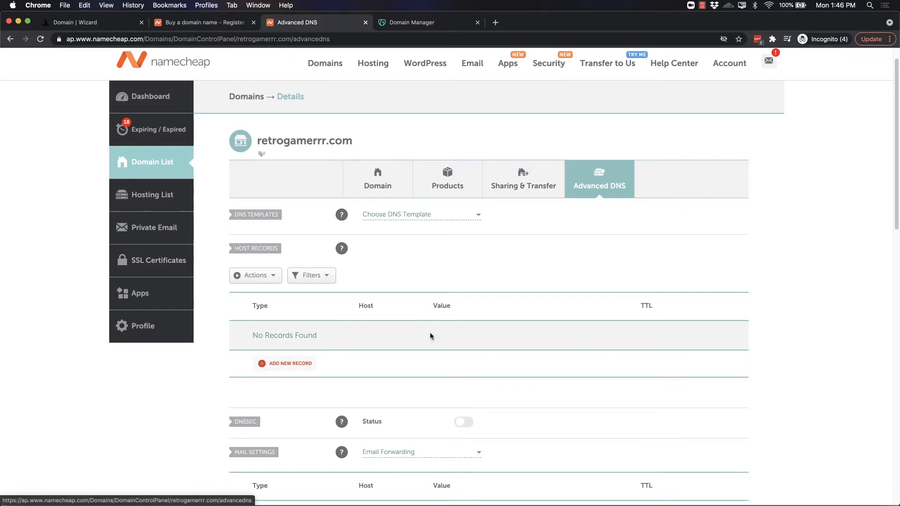
mouse_move(287, 342)
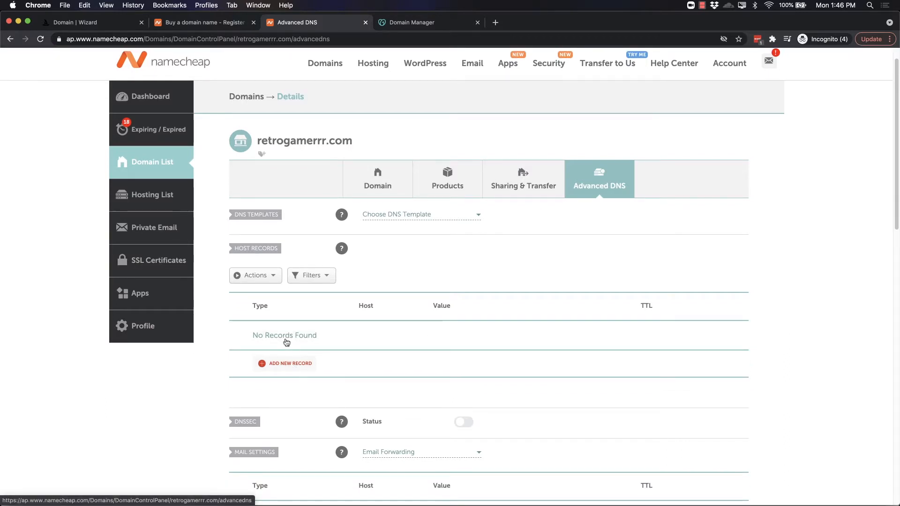
mouse_move(384, 346)
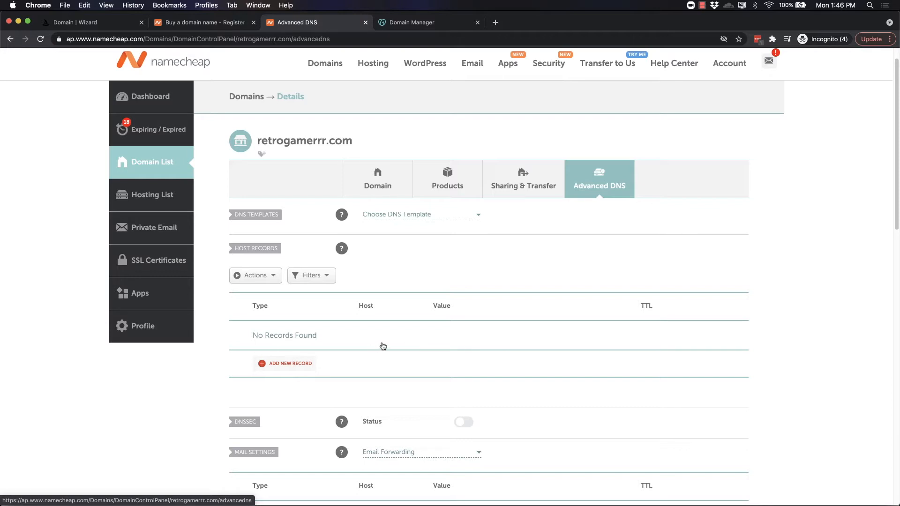
mouse_move(294, 364)
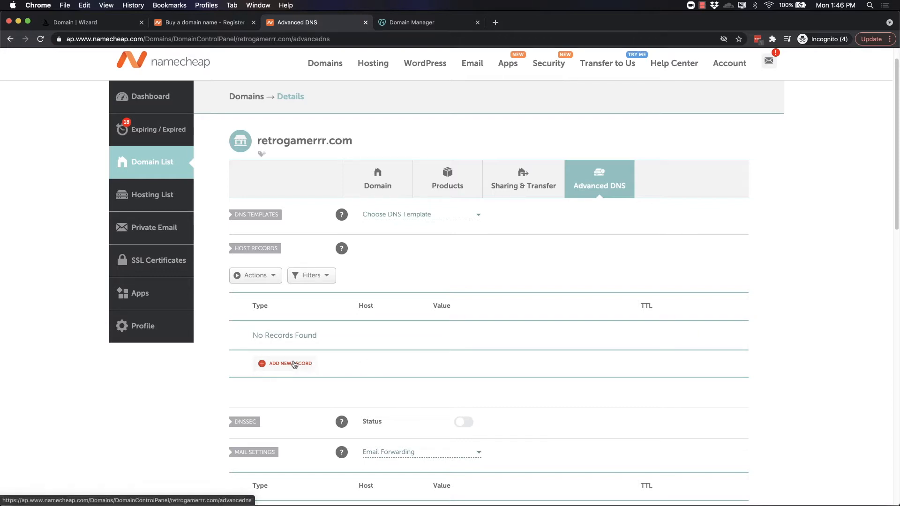
mouse_move(386, 340)
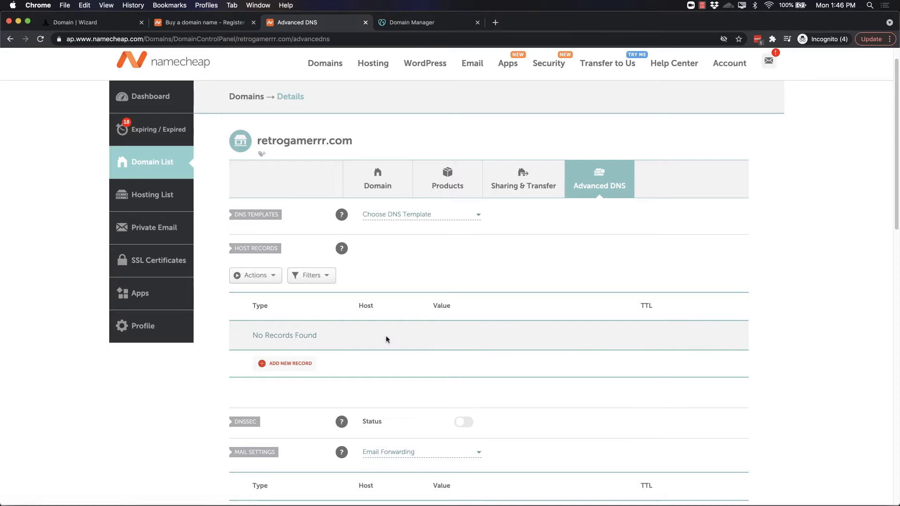
mouse_move(292, 366)
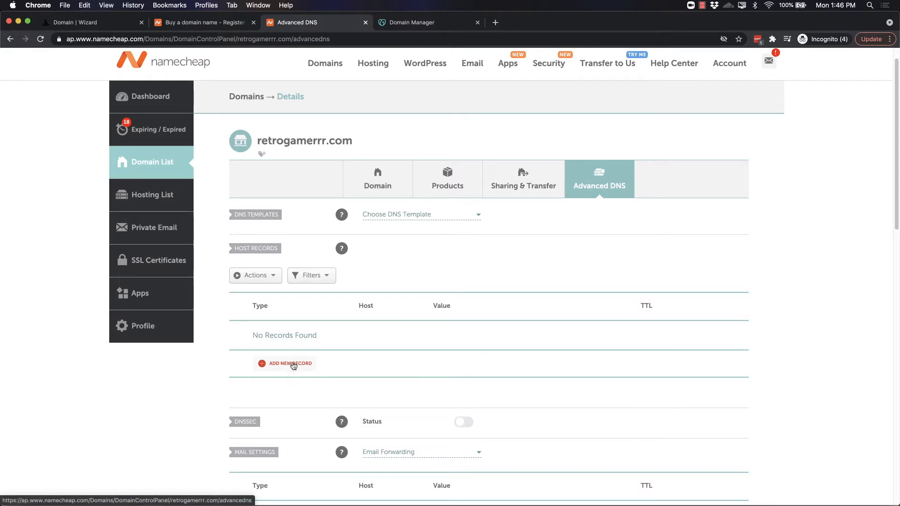
Save a new Namecheap A Record with host @ and value 3.222.163.8
click(291, 363)
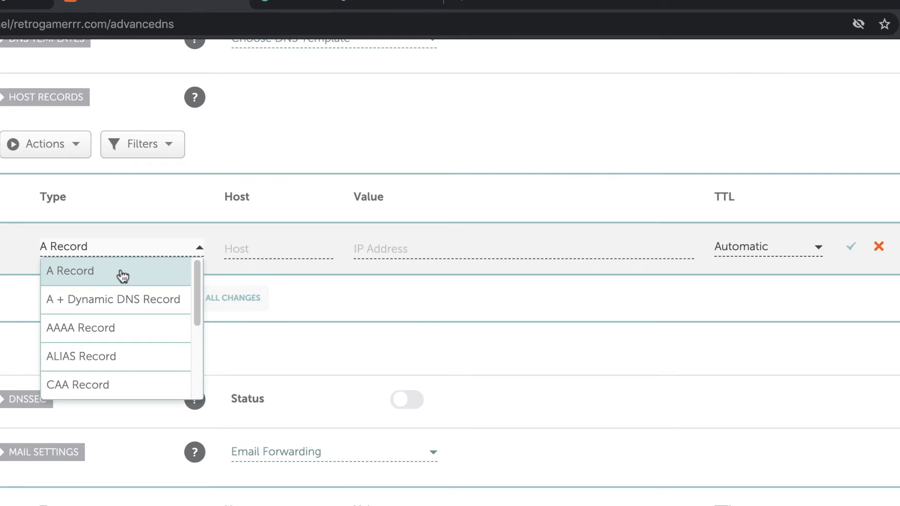
click(70, 270)
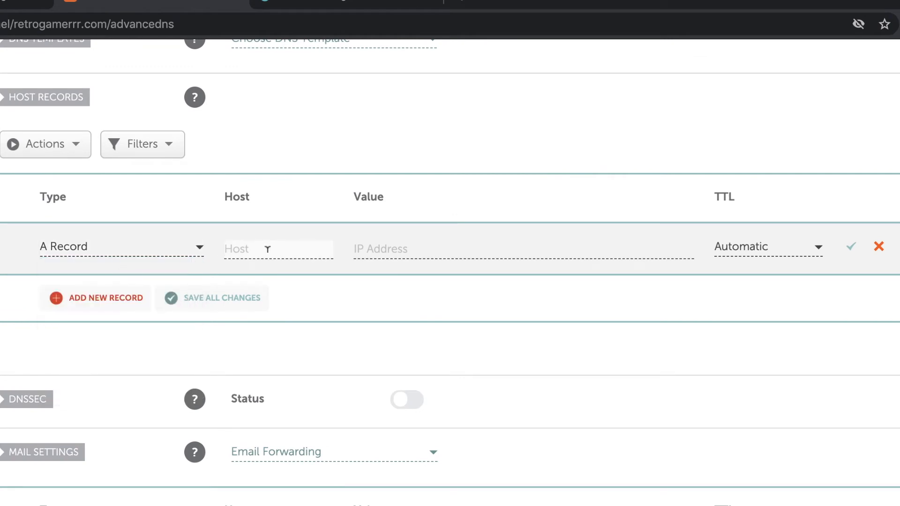
text(@)
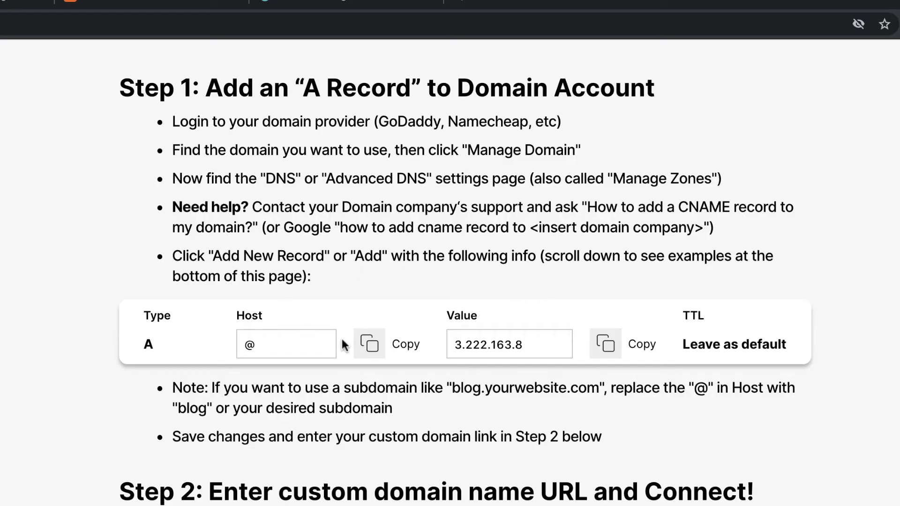
mouse_move(488, 351)
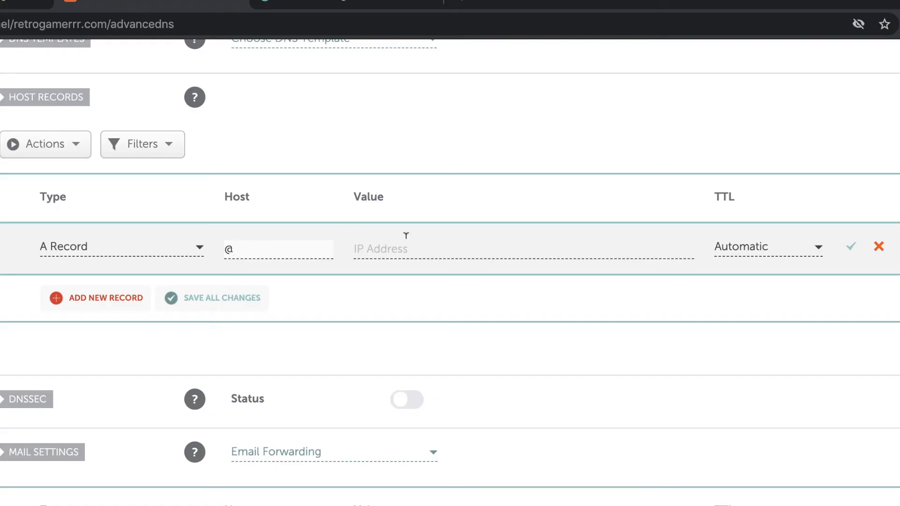
text(3.222.163.8)
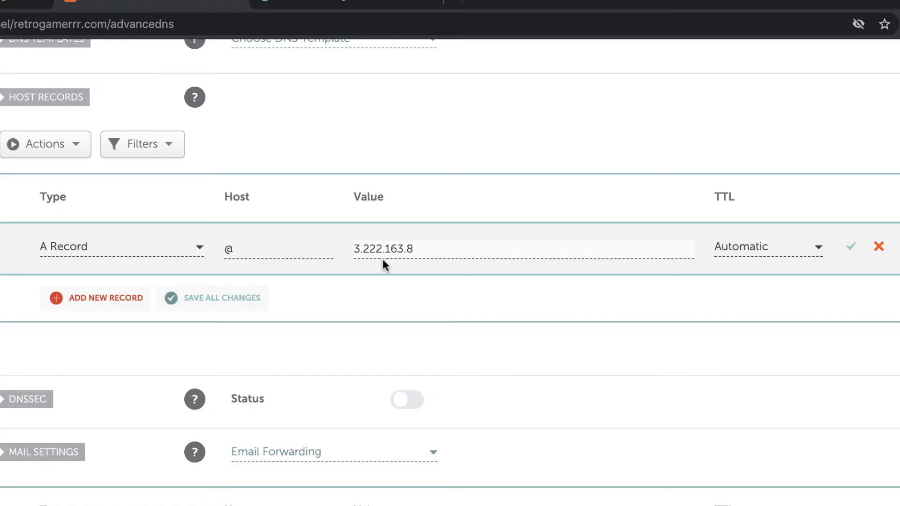
mouse_move(774, 250)
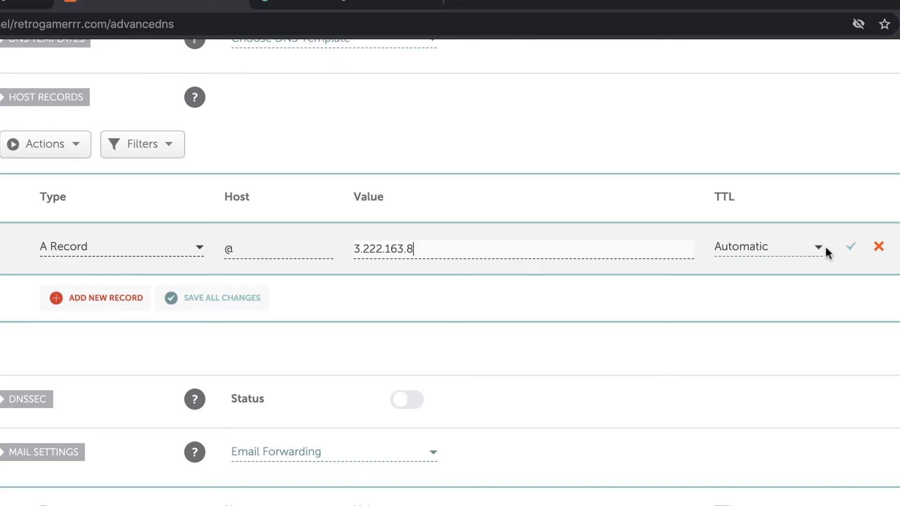
click(851, 247)
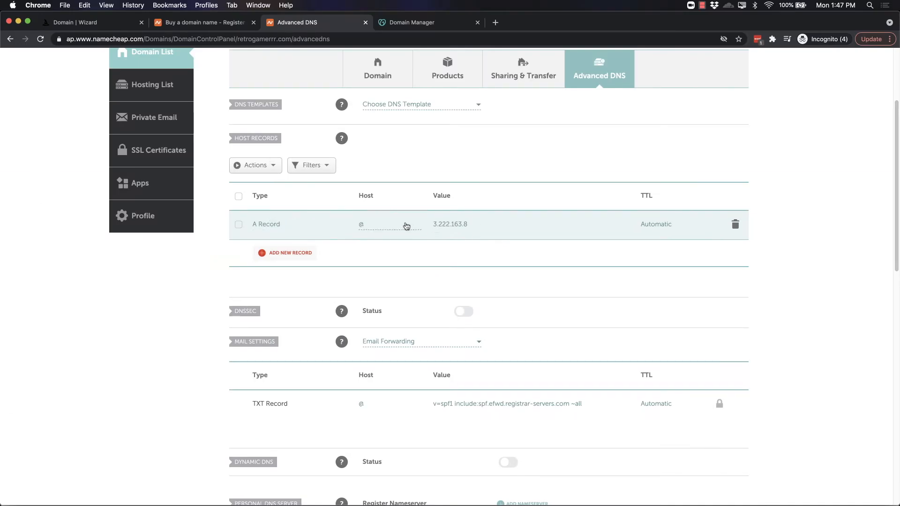
mouse_move(640, 227)
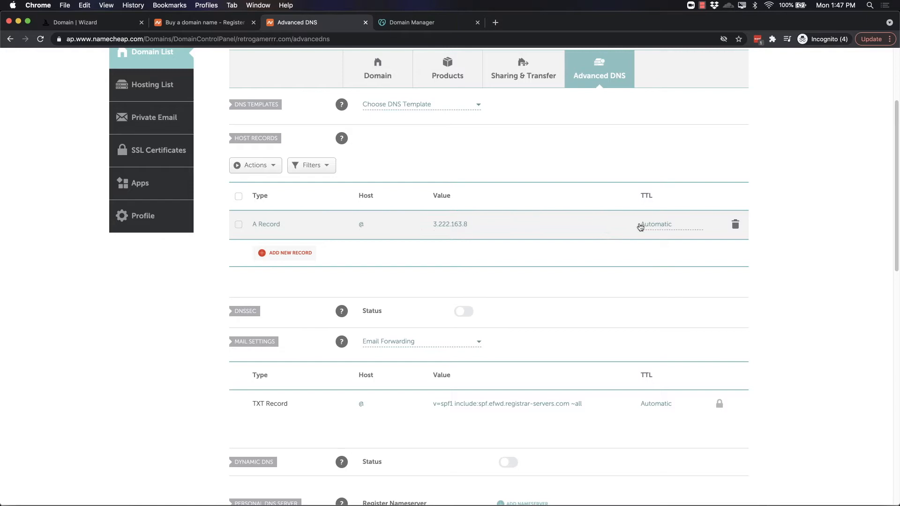
mouse_move(729, 228)
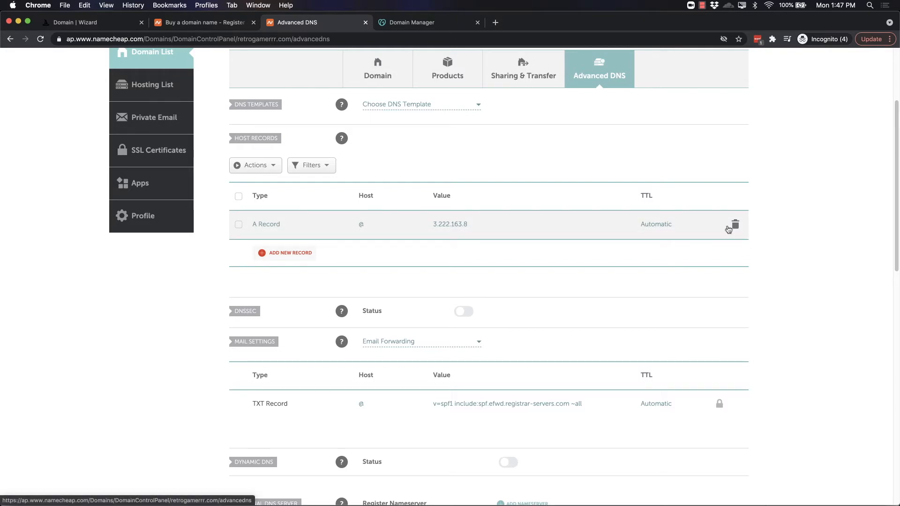
mouse_move(547, 250)
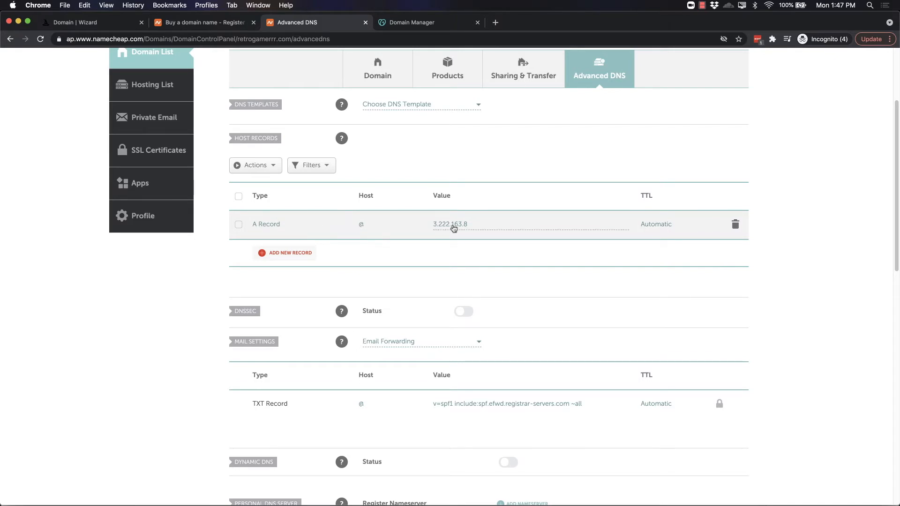
Enter retrogamerrr.com as Wizrd's custom domain and submit Connect
click(86, 22)
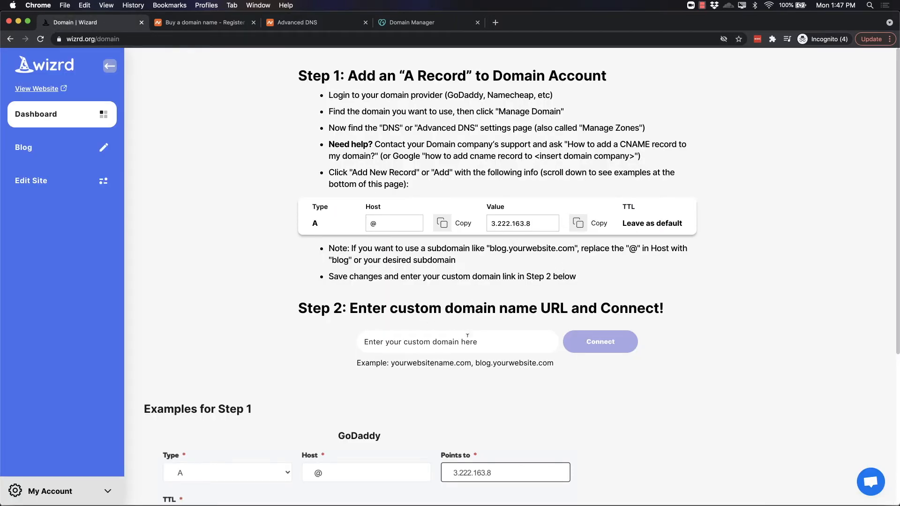
text(retrogamerrr.com)
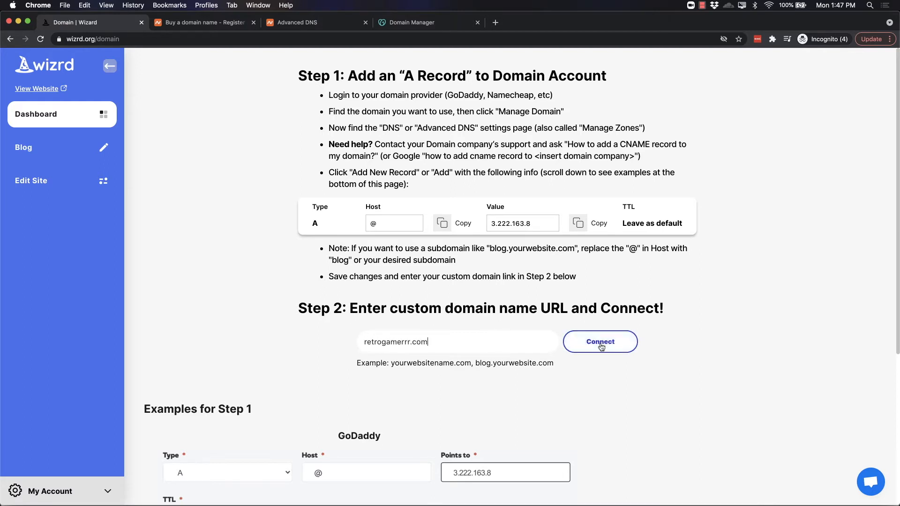
click(599, 342)
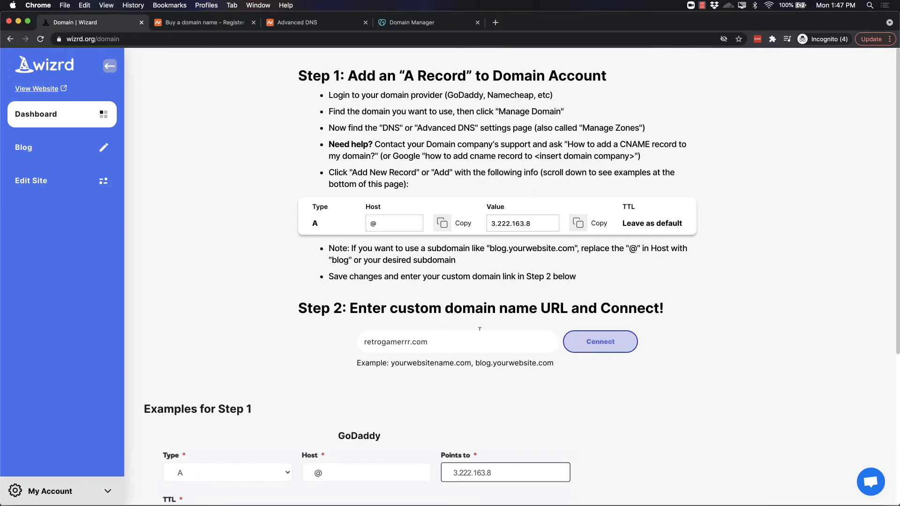
click(428, 23)
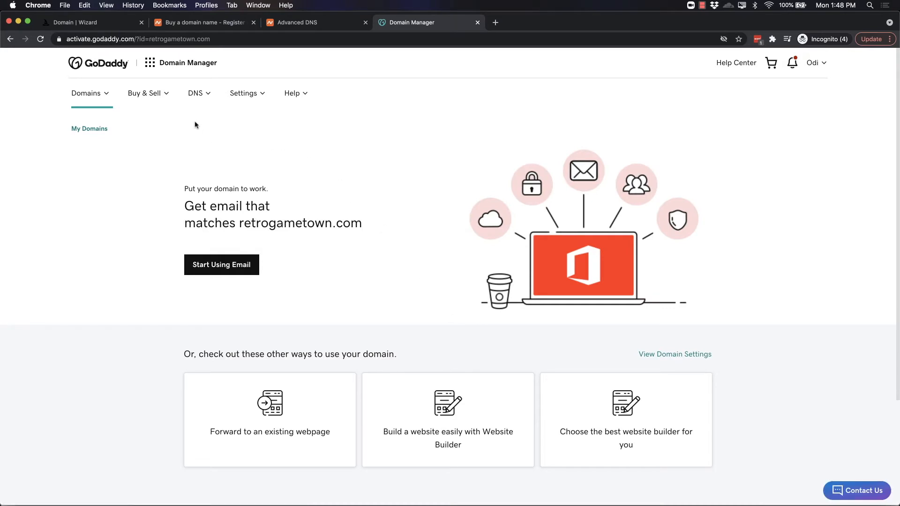
mouse_move(195, 93)
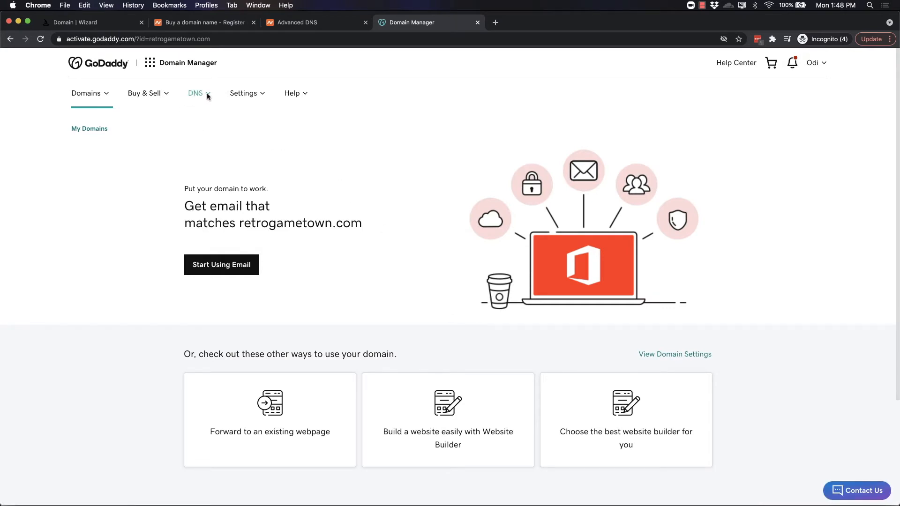
Go to GoDaddy DNS Manage Zones and open retrogametown.com's records
click(196, 93)
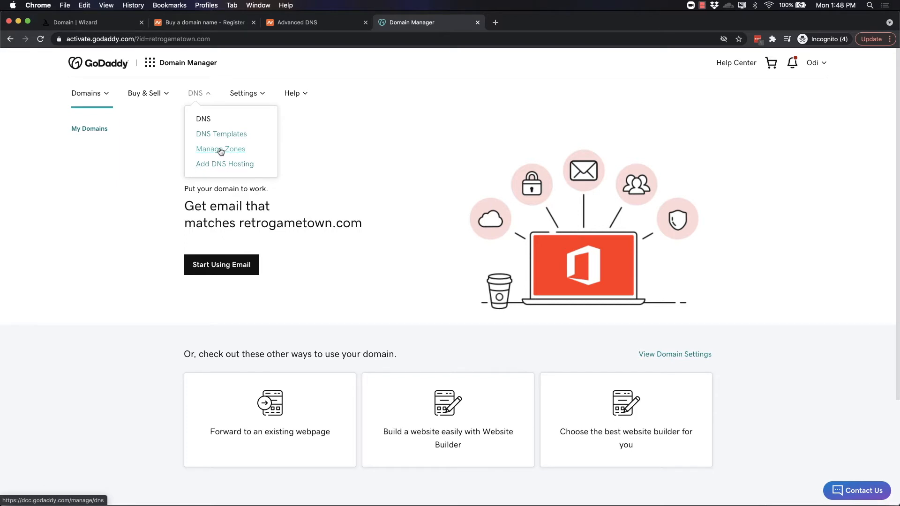
click(220, 149)
text(retro)
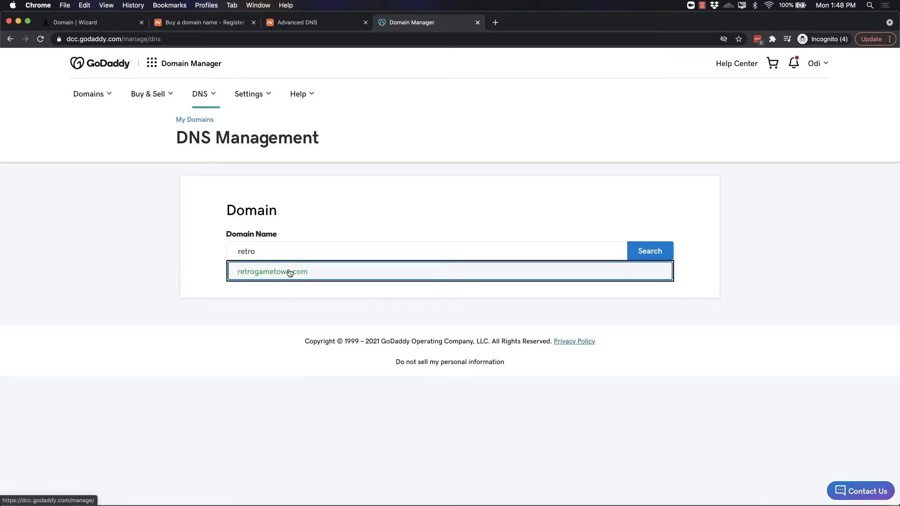
click(272, 270)
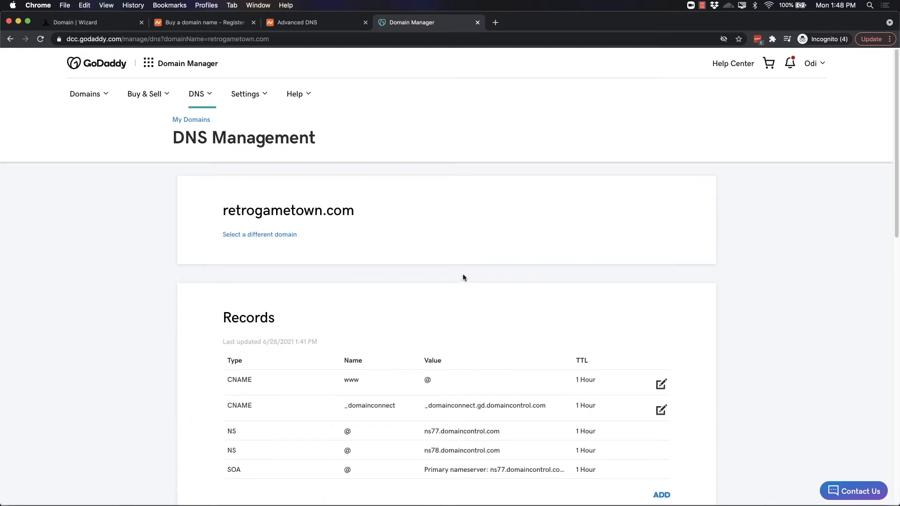
scroll(down, 3)
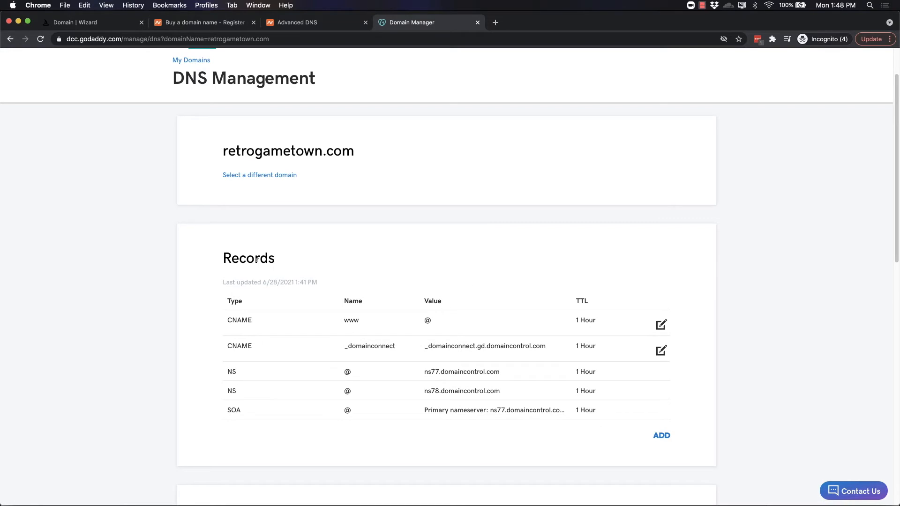
mouse_move(545, 378)
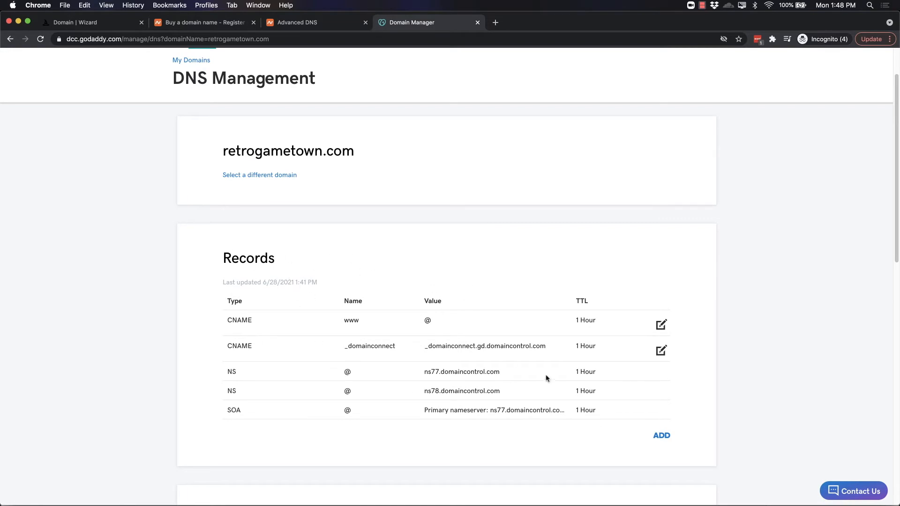
Save a GoDaddy A record, host @ to 3.222.163.8, checking Wizrd for the values
click(661, 435)
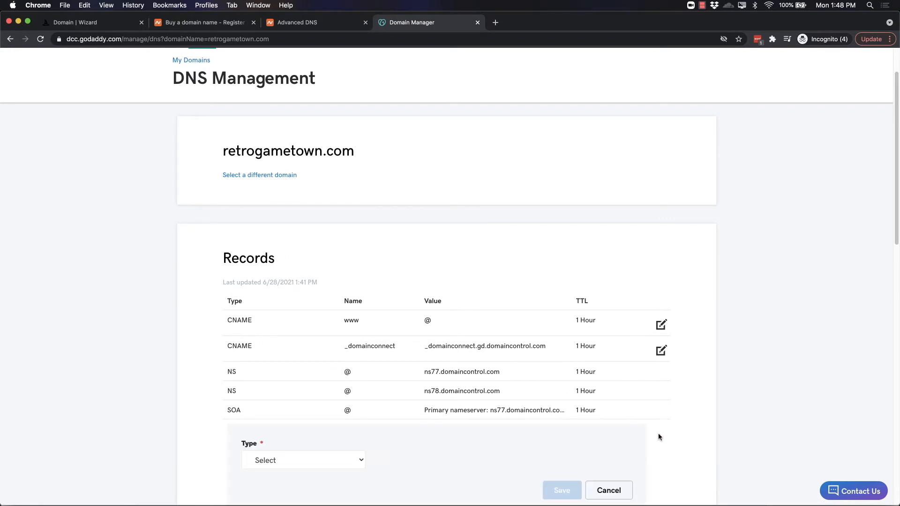
click(303, 460)
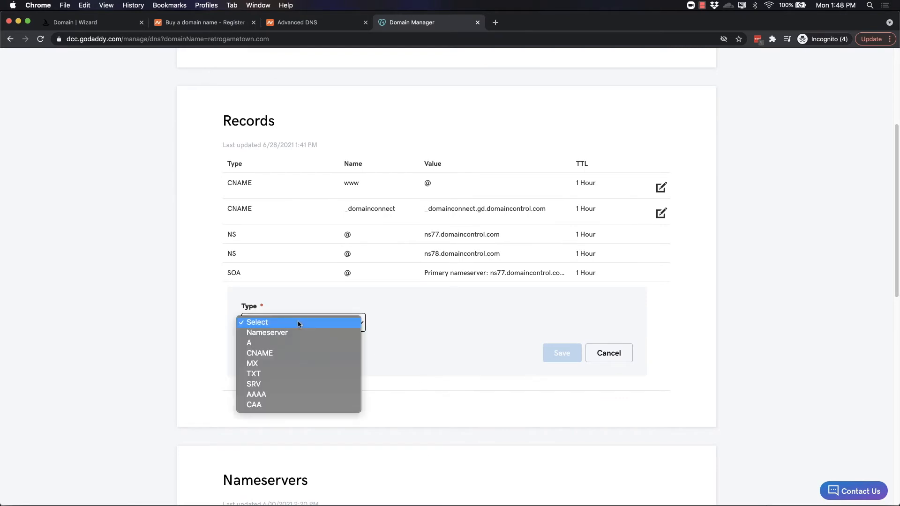
click(248, 343)
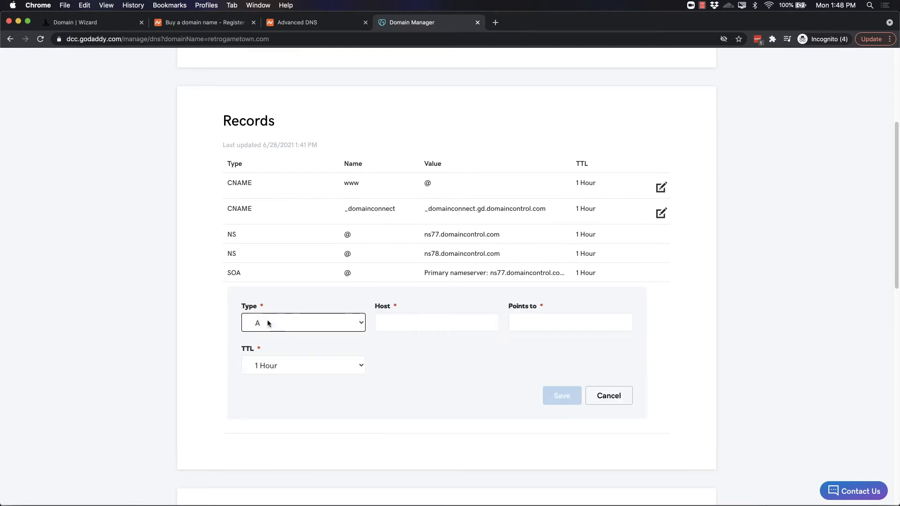
click(86, 23)
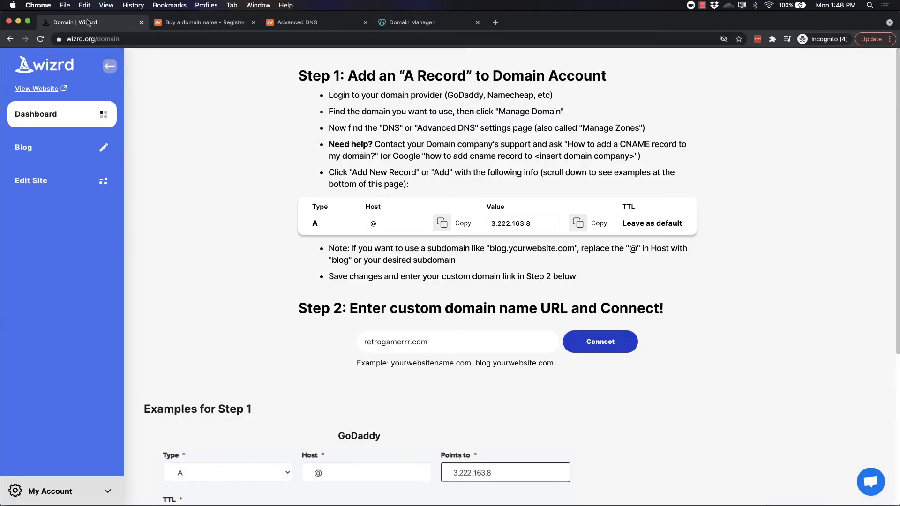
click(412, 23)
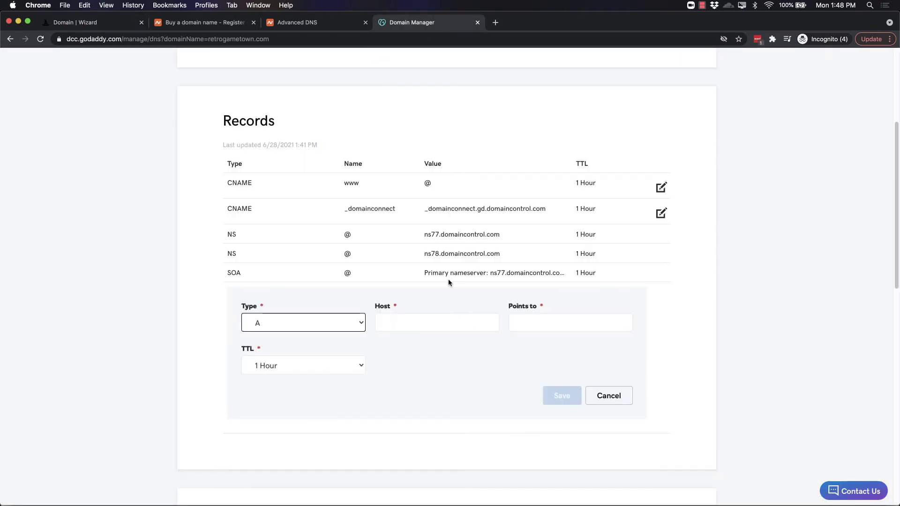
text(@)
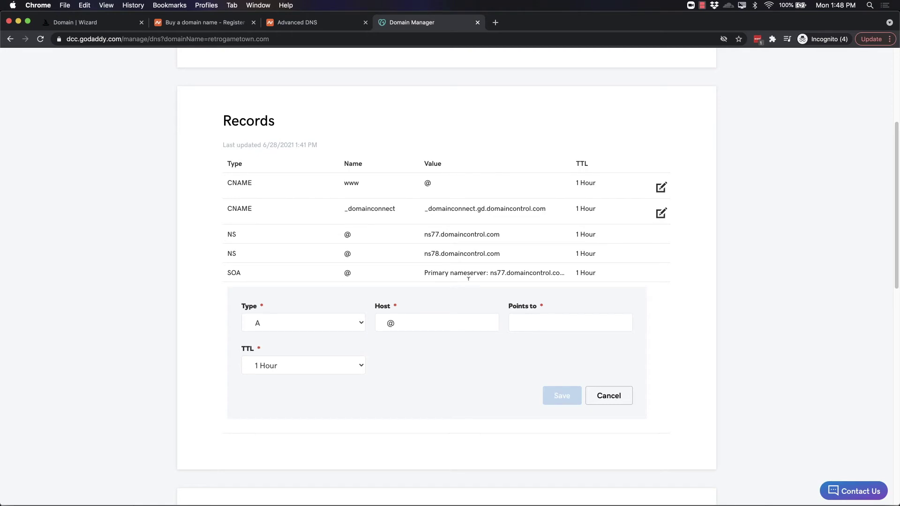
click(86, 22)
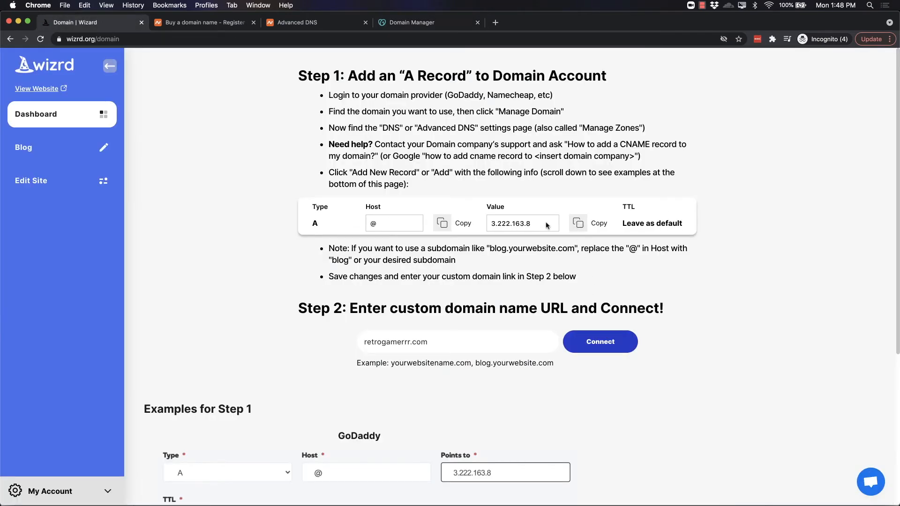
mouse_move(386, 16)
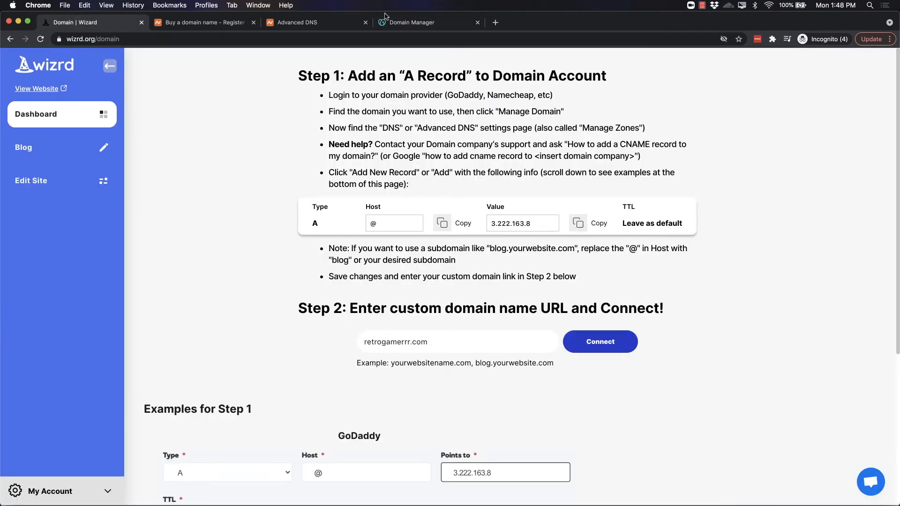
click(427, 23)
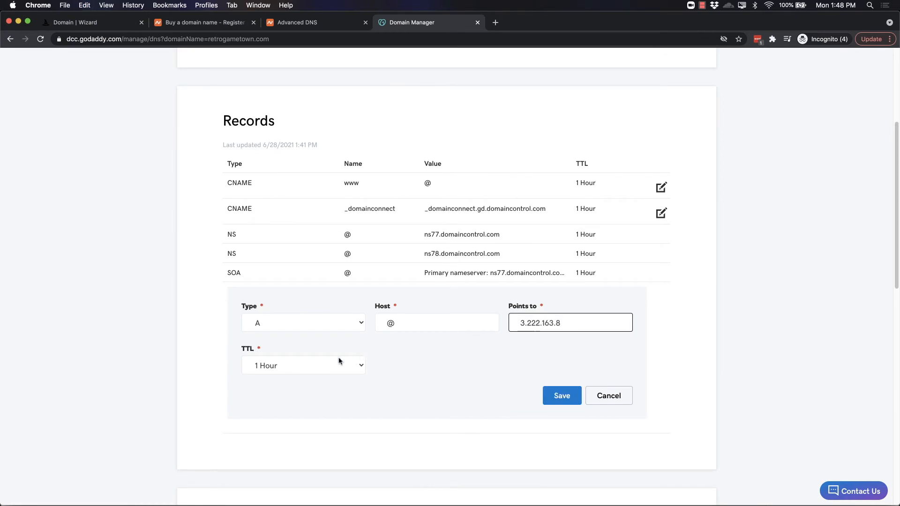
mouse_move(270, 373)
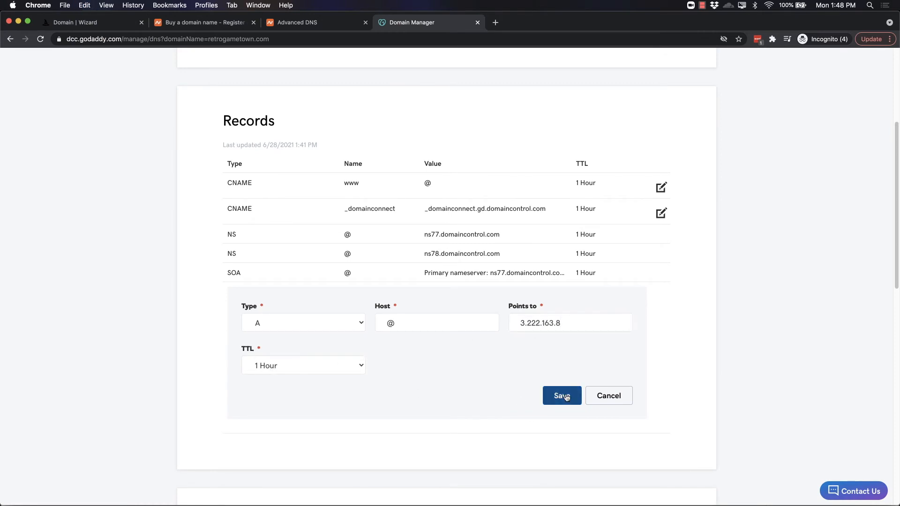
click(560, 396)
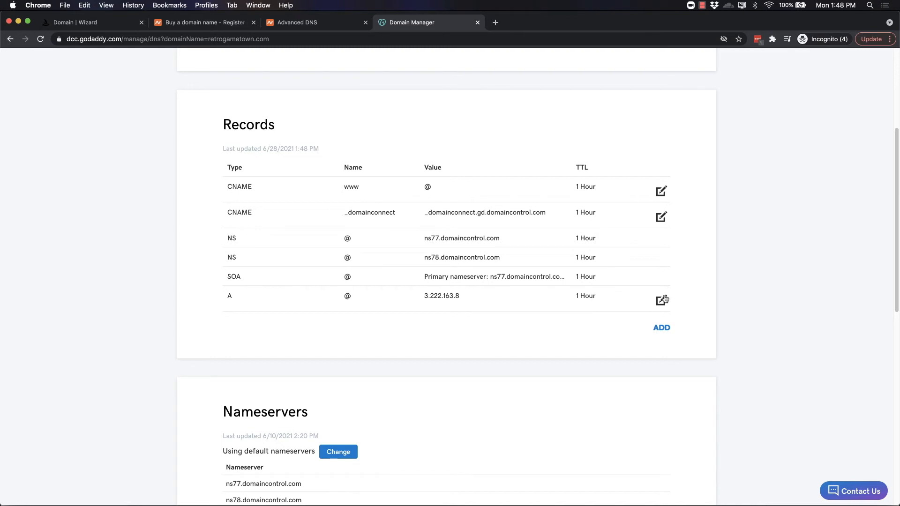
Cancel editing the GoDaddy A record, dismiss the chat popup, and return to Wizrd
click(661, 299)
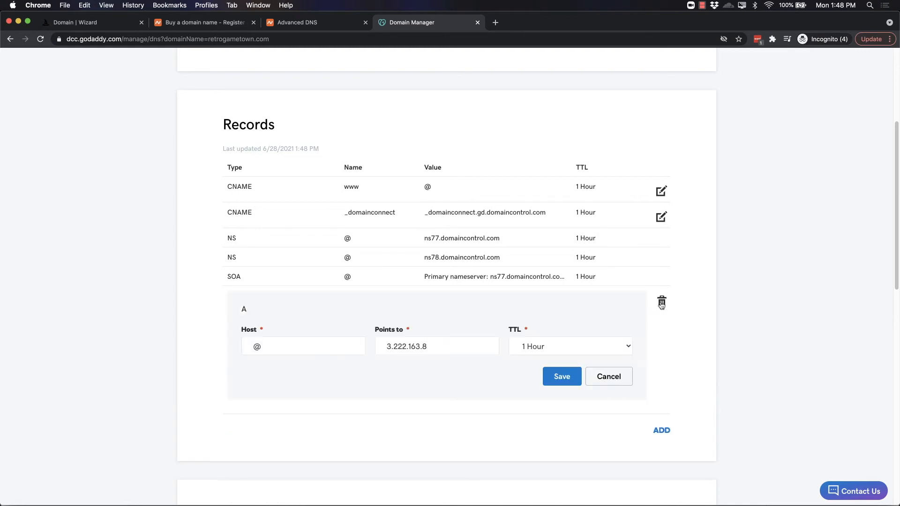
click(560, 376)
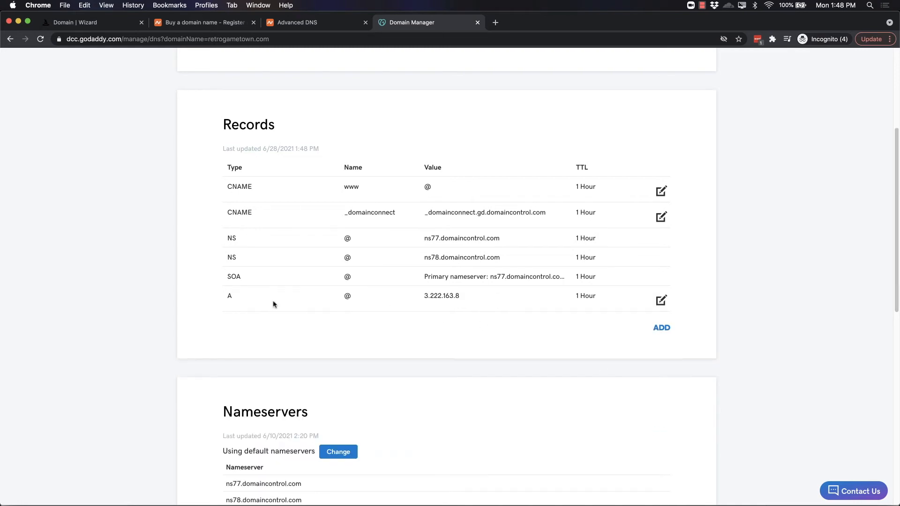
mouse_move(233, 182)
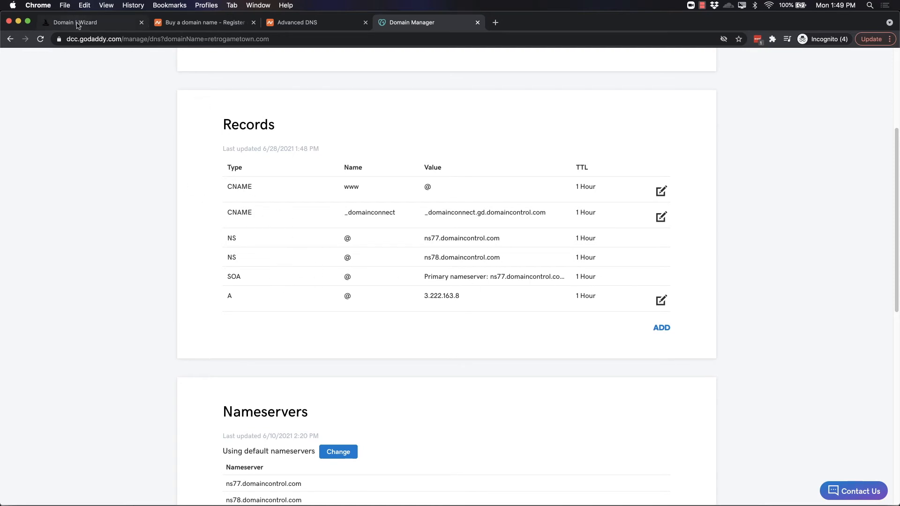
click(78, 23)
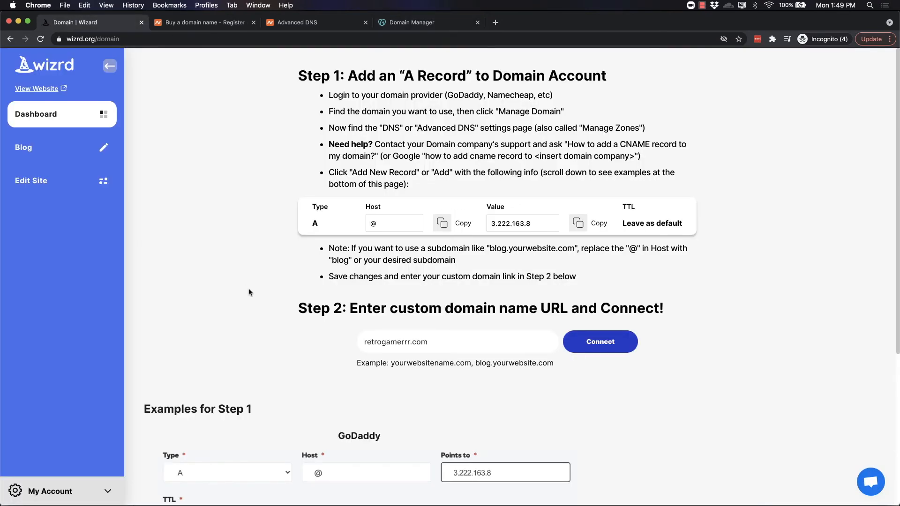
mouse_move(240, 231)
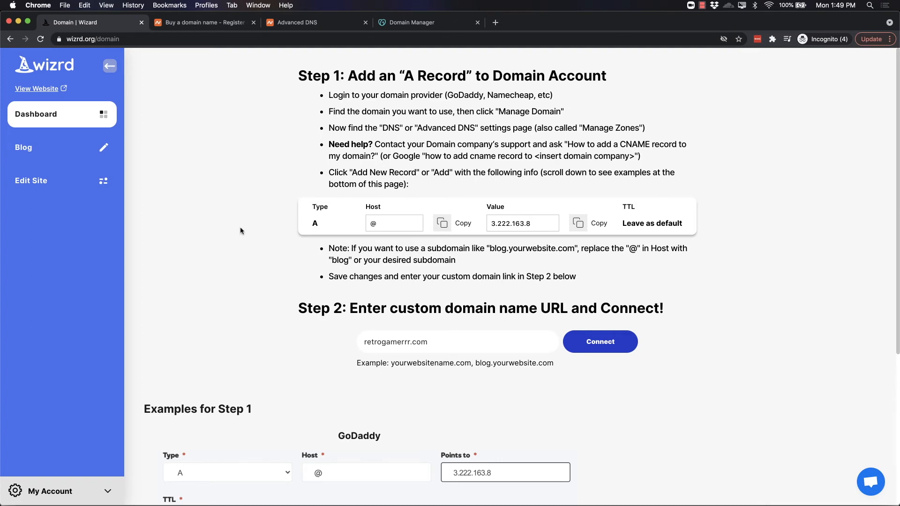
click(411, 23)
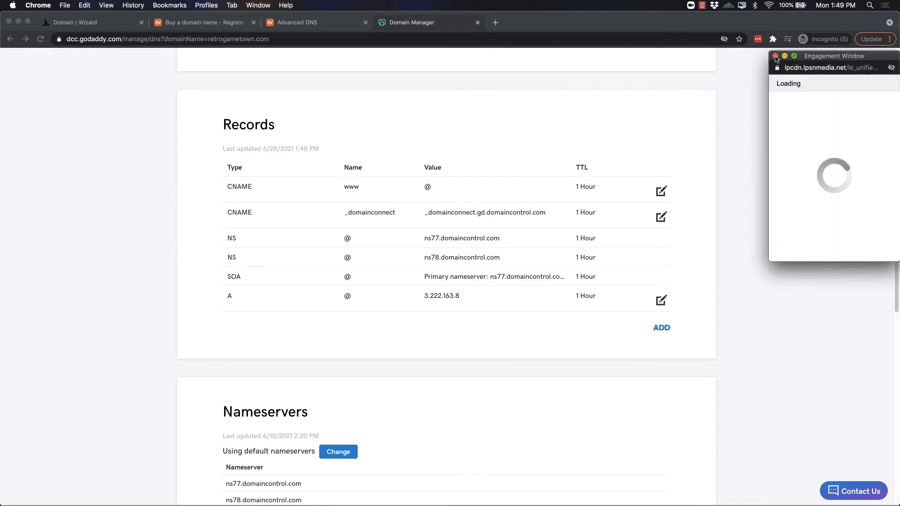
click(776, 56)
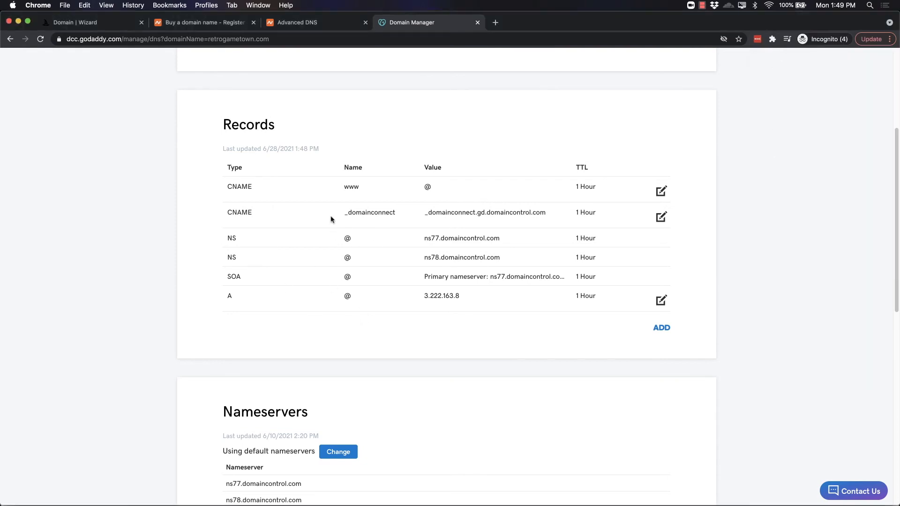
click(80, 22)
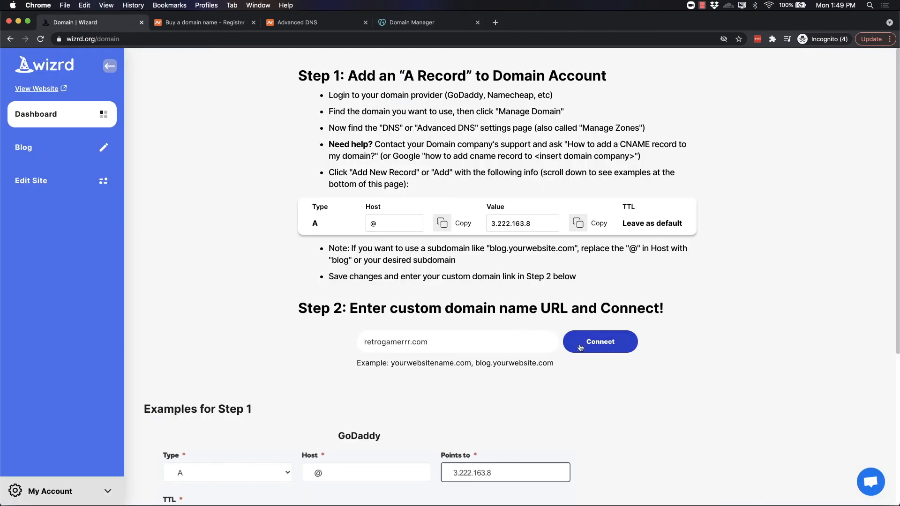
Connect retrogamerrr.com under Step 2, getting the 24-hour connection notice
click(599, 341)
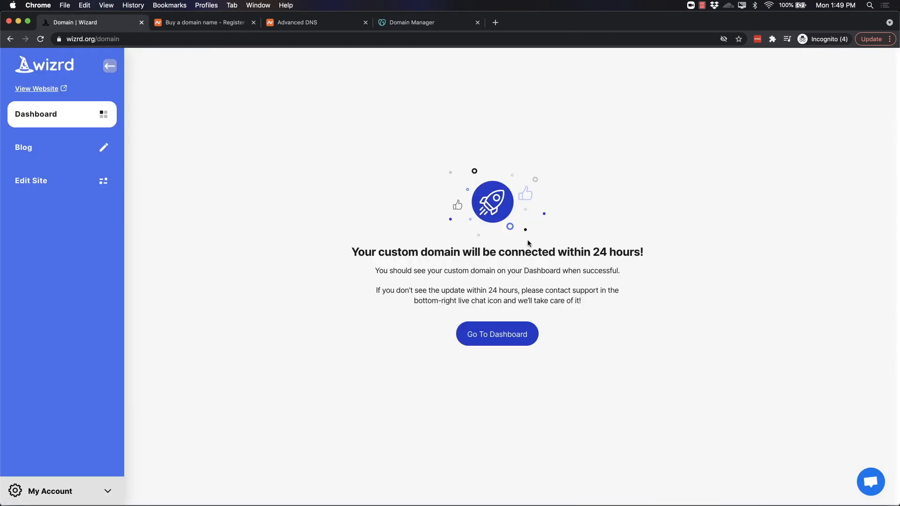
mouse_move(505, 252)
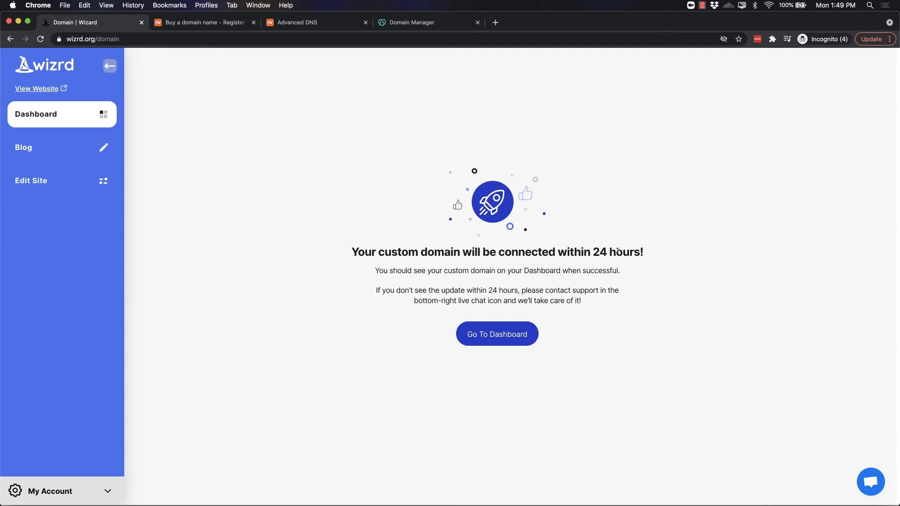
mouse_move(598, 259)
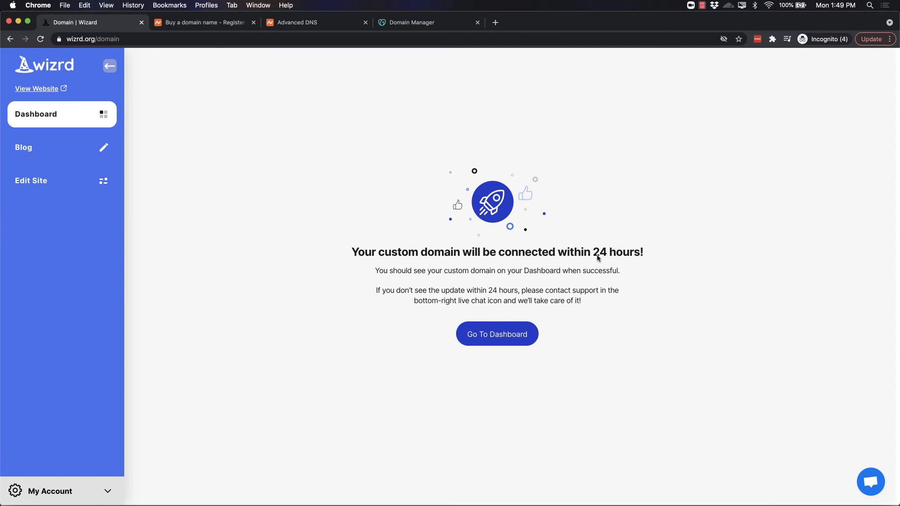
Confirm the dashboard's Domain line shows Done, then open and hide the support chat
click(497, 333)
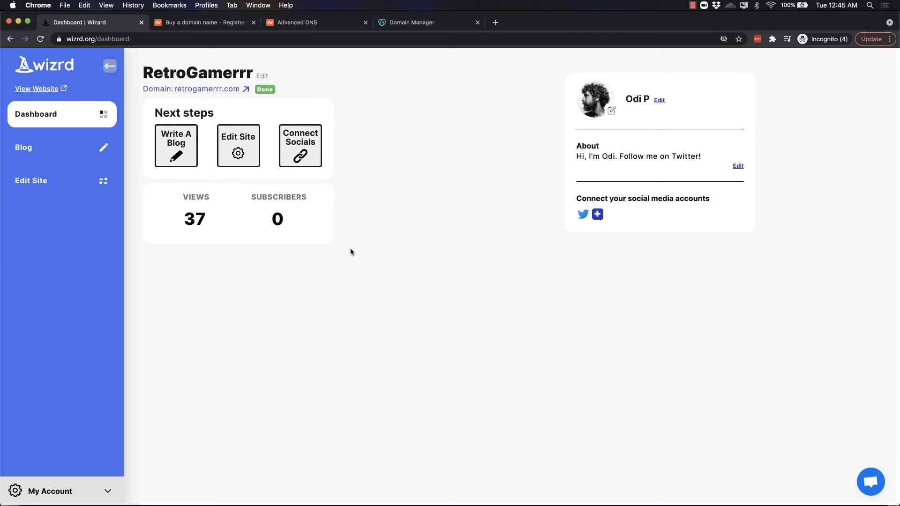
mouse_move(198, 91)
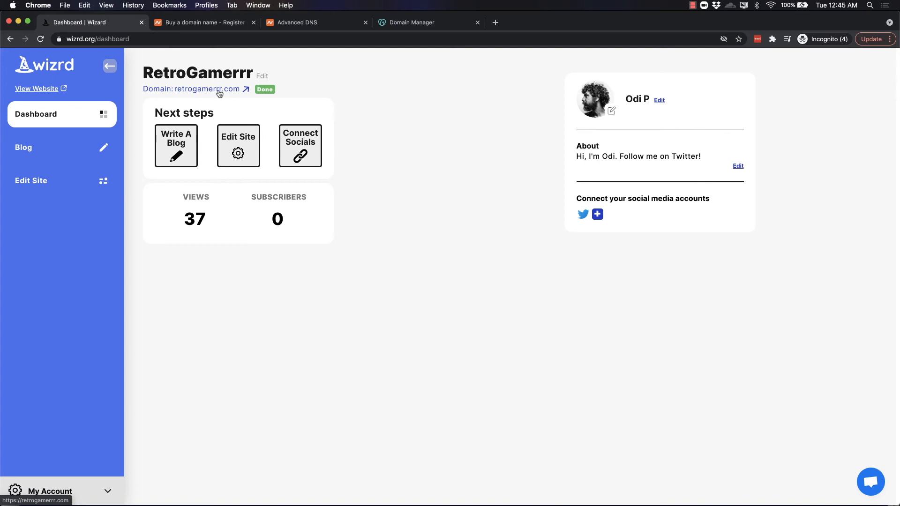
mouse_move(497, 251)
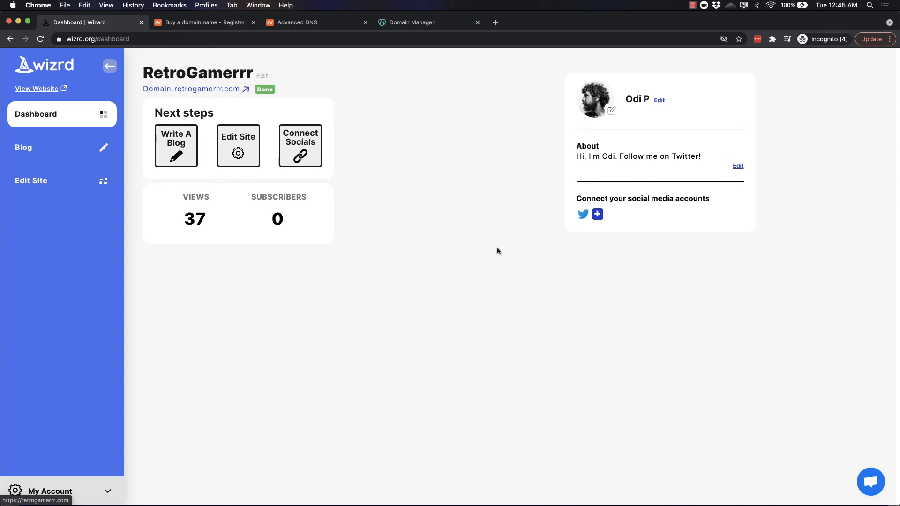
mouse_move(424, 248)
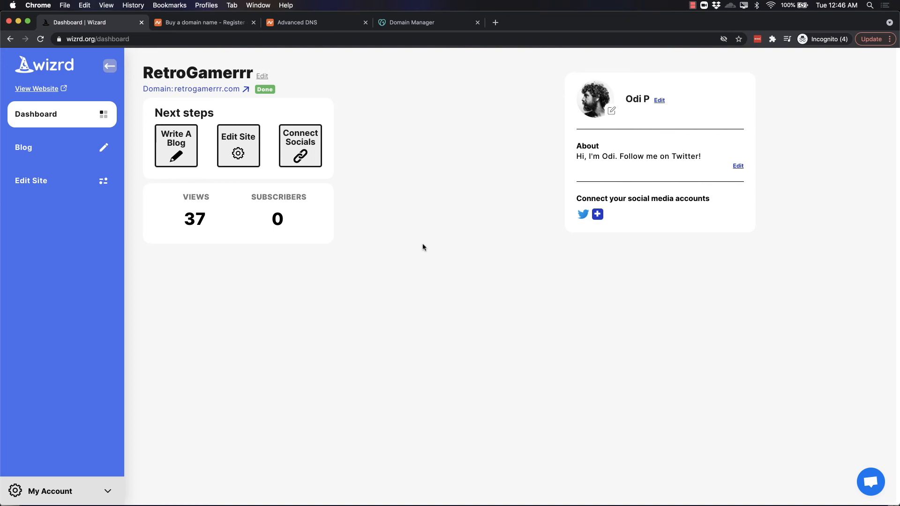
mouse_move(388, 281)
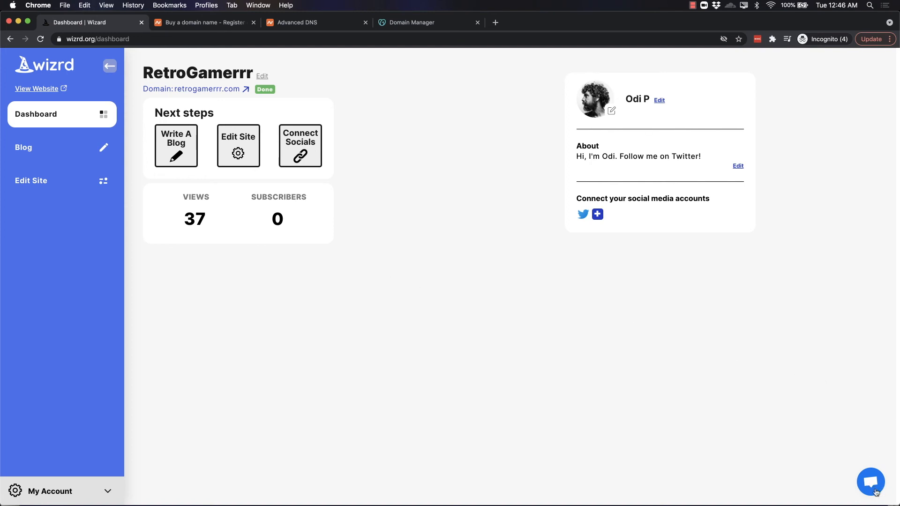
click(872, 482)
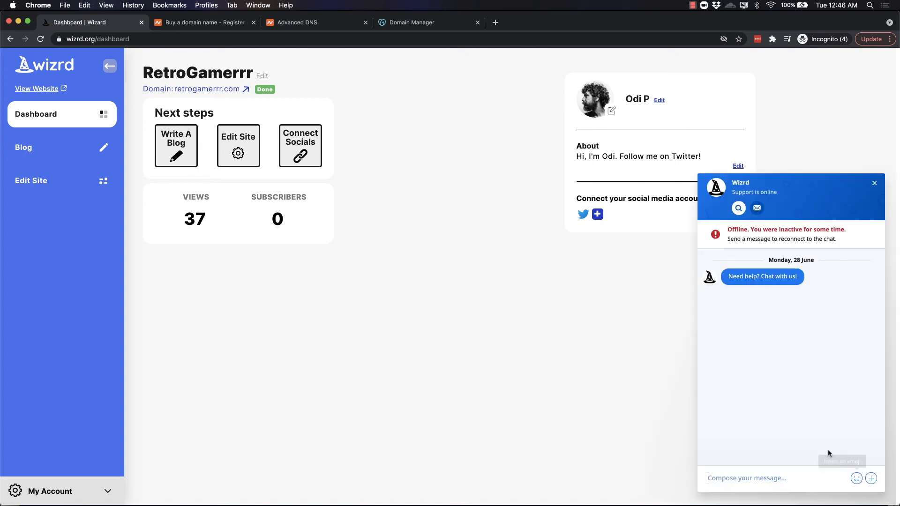
click(874, 183)
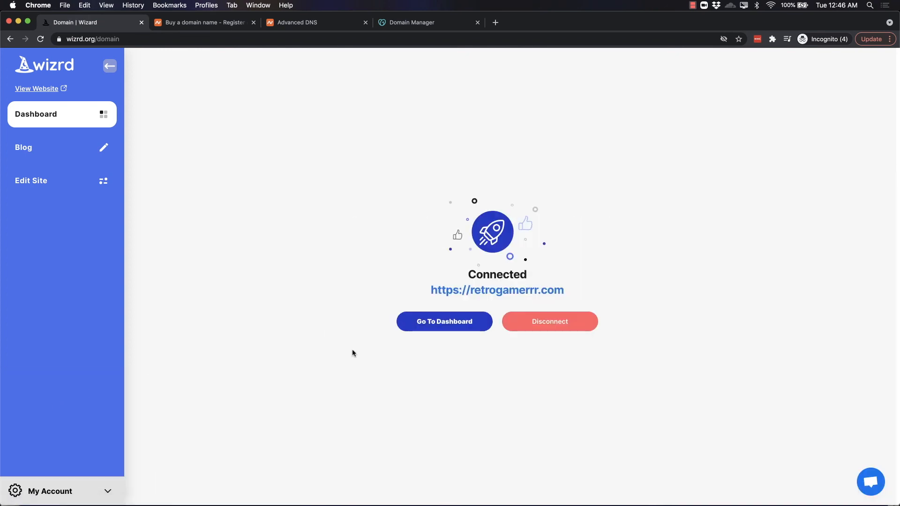
mouse_move(497, 289)
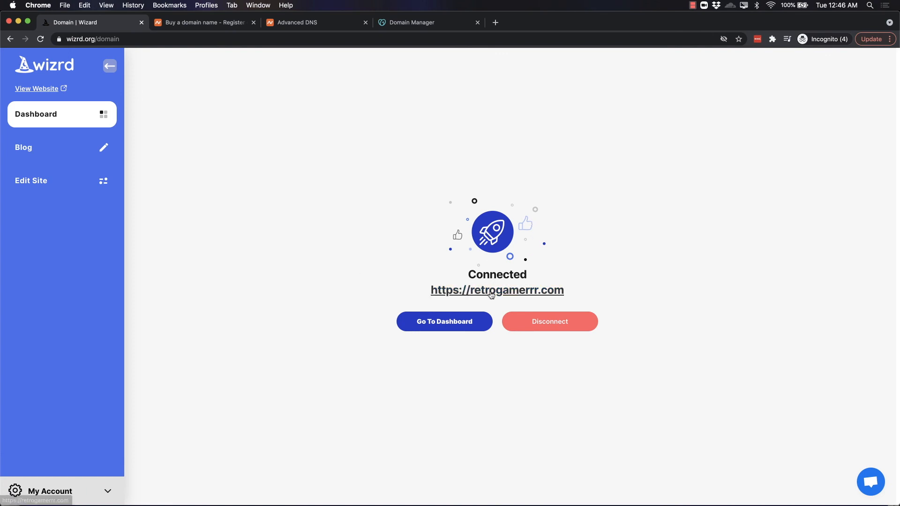
mouse_move(543, 276)
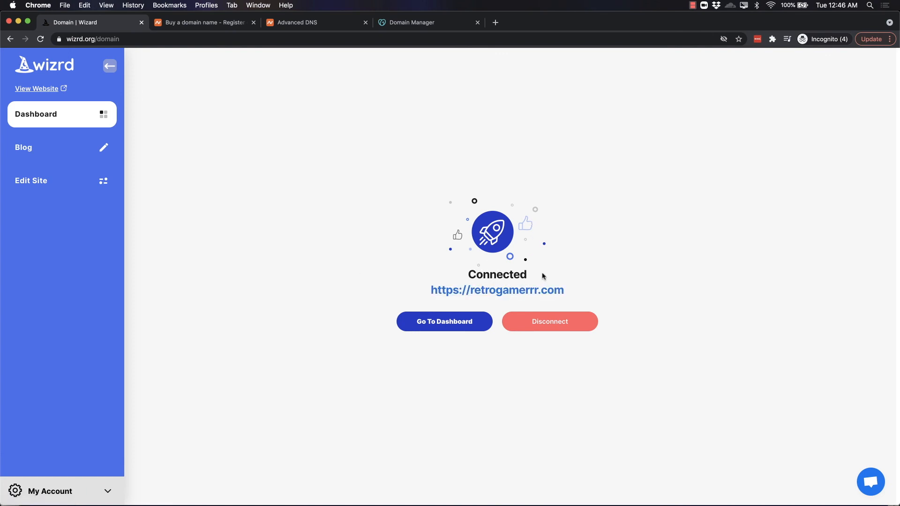
mouse_move(672, 270)
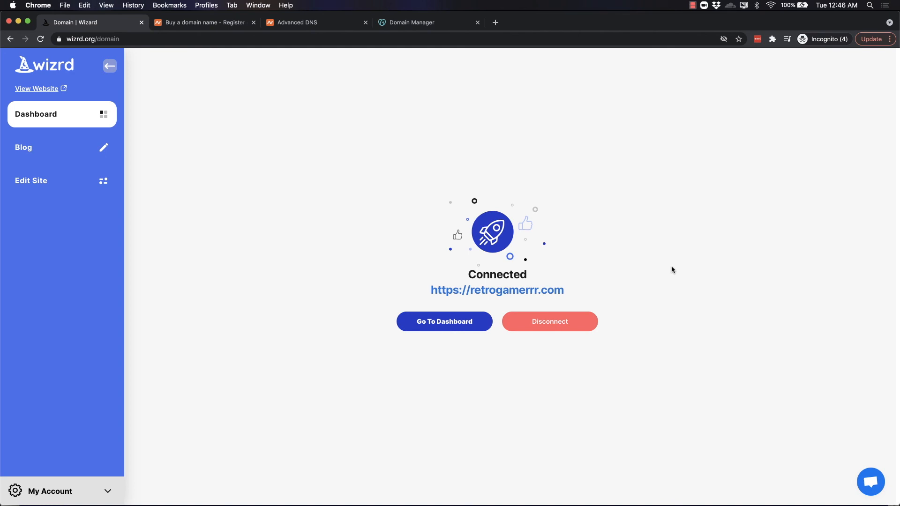
mouse_move(549, 322)
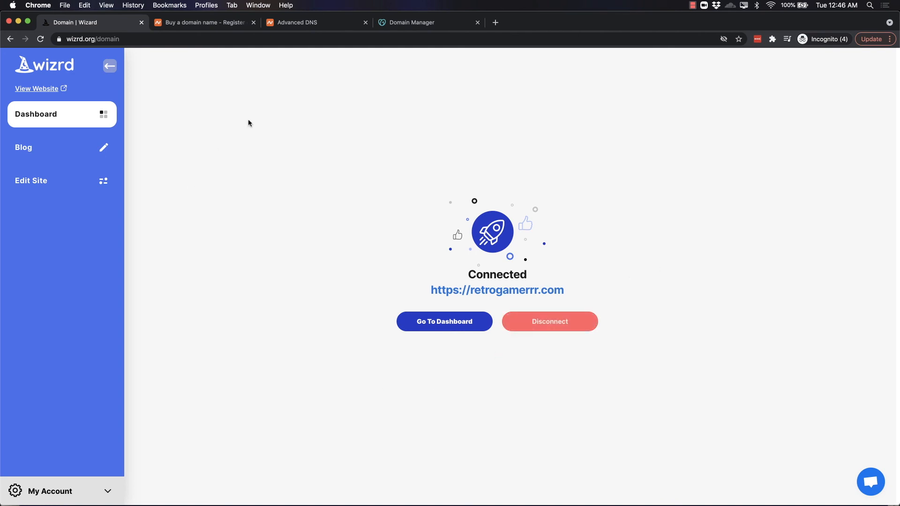
mouse_move(310, 27)
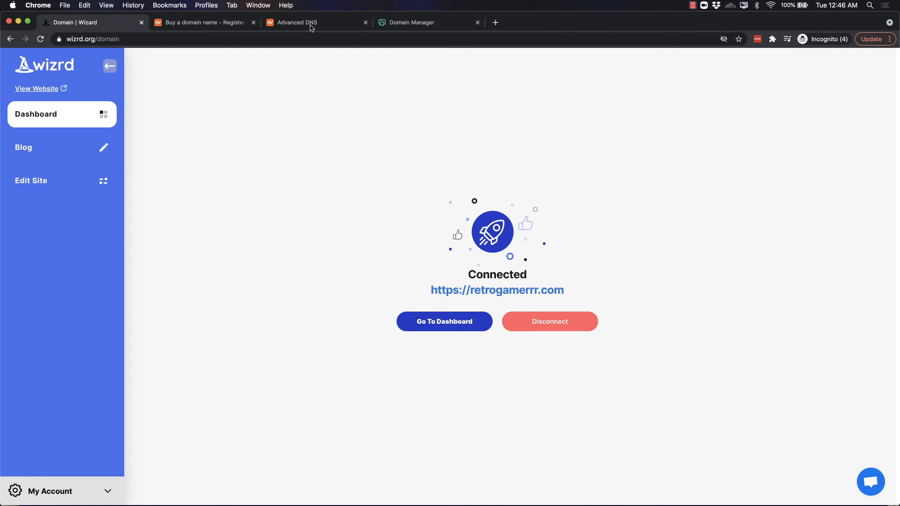
Bring back Namecheap's Advanced DNS tab showing the @ to 3.222.163.8 A record
click(299, 23)
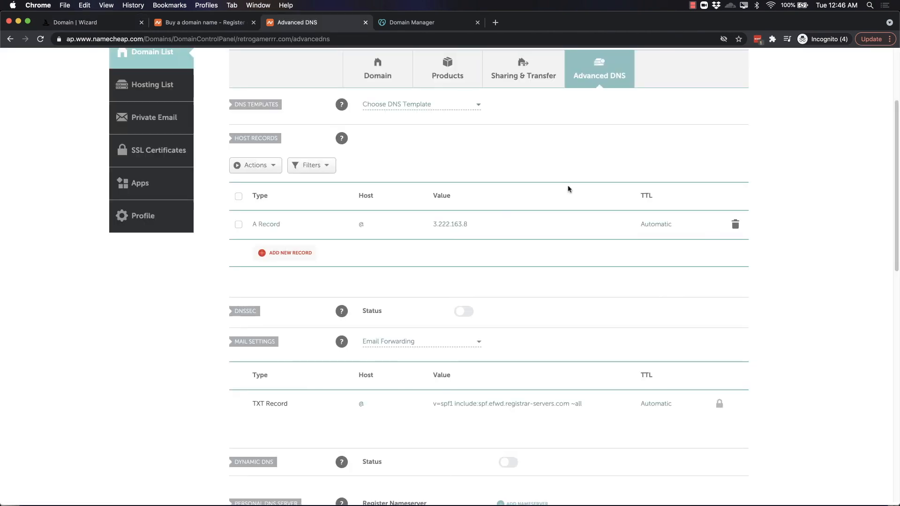
mouse_move(735, 224)
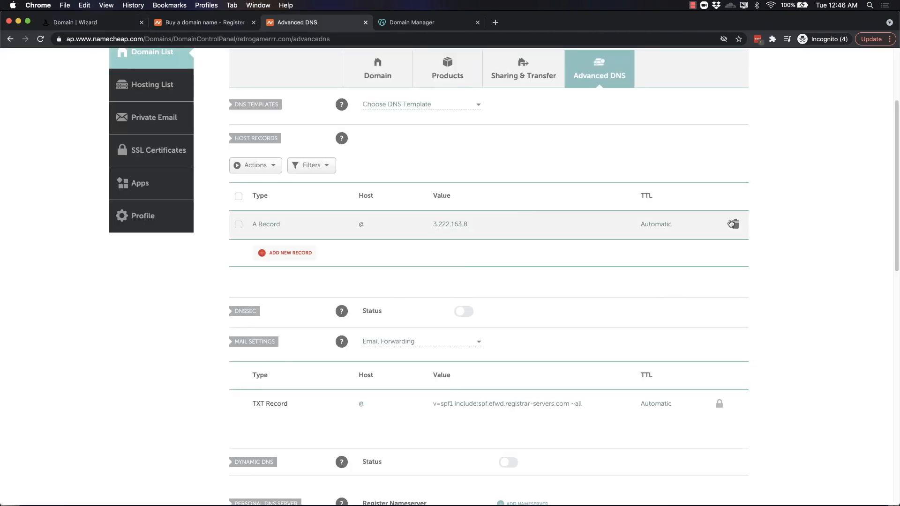